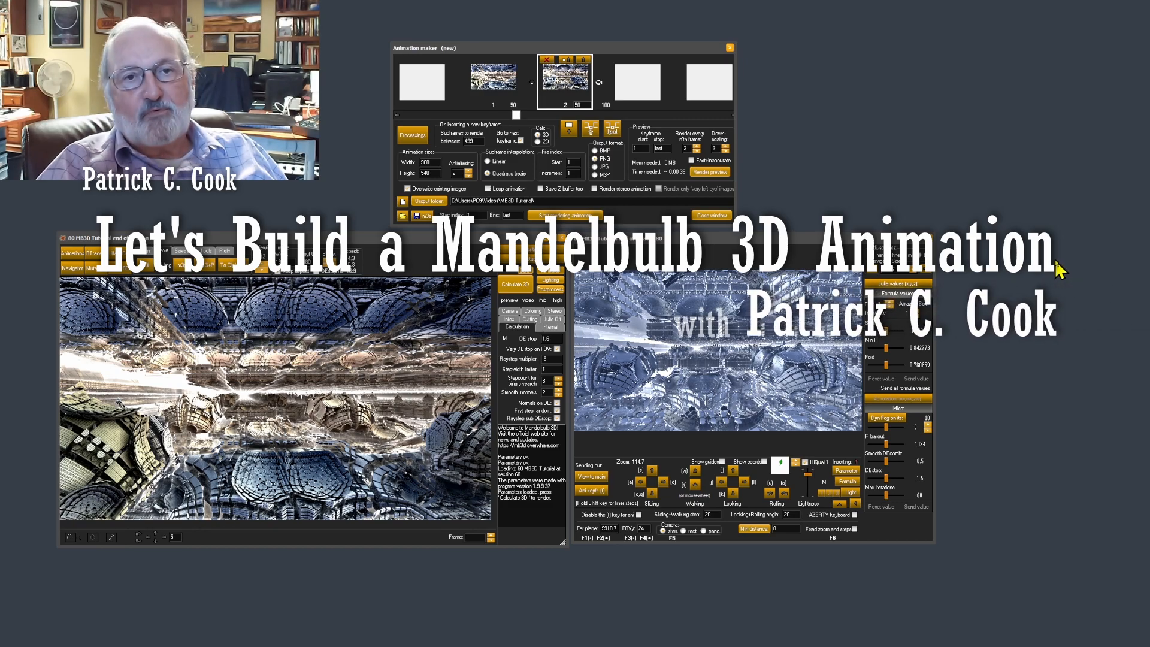
{"action": "mouse_move", "coordinate": [1057, 268]}
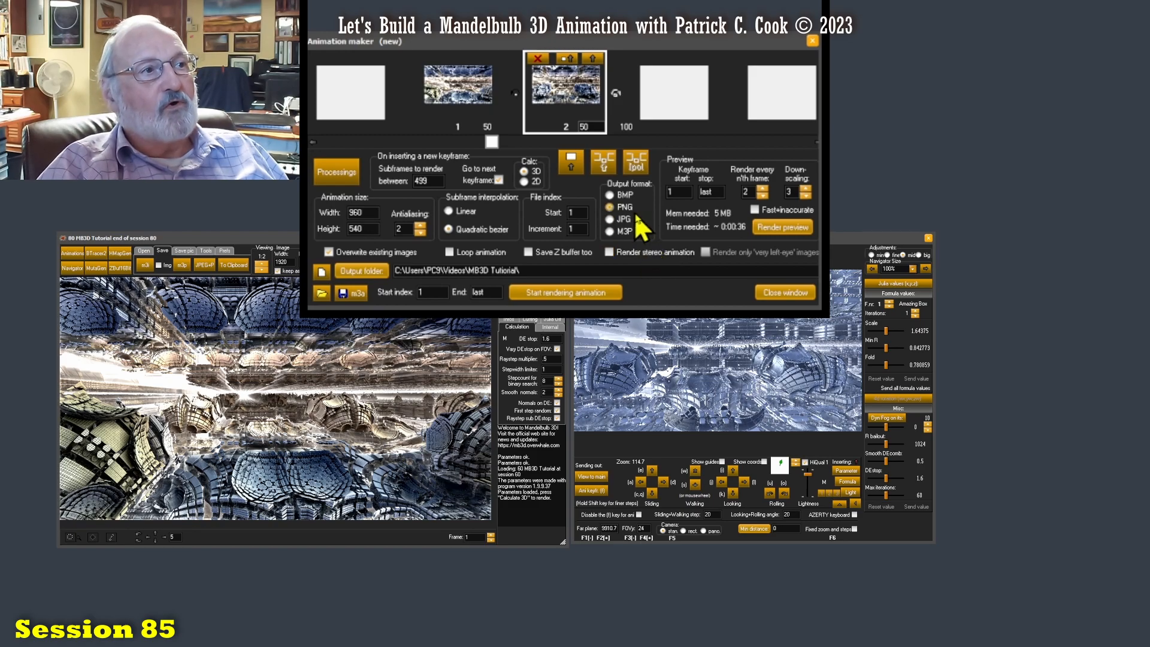
{"action": "mouse_move", "coordinate": [480, 260]}
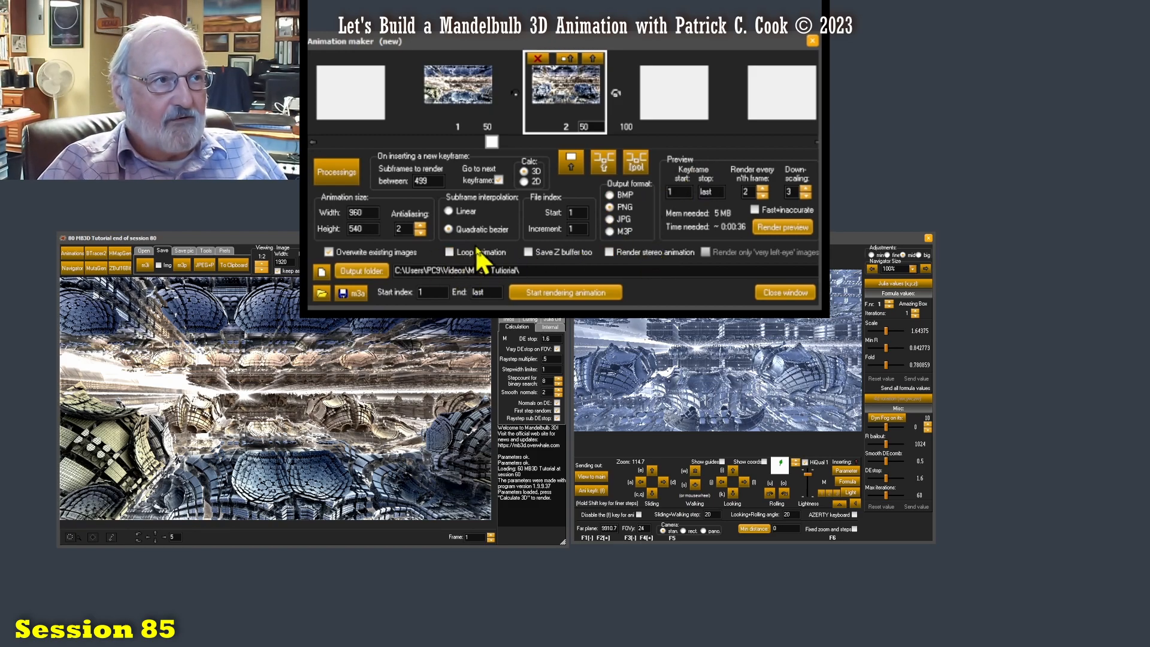
{"action": "mouse_move", "coordinate": [764, 185]}
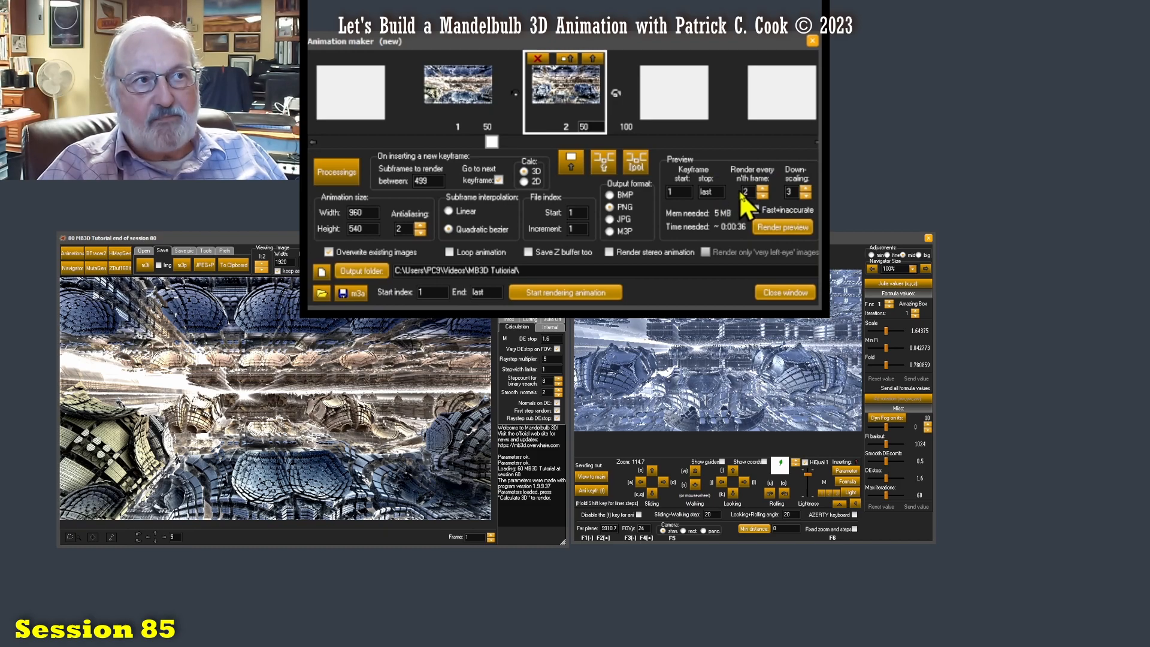
{"action": "mouse_move", "coordinate": [342, 297]}
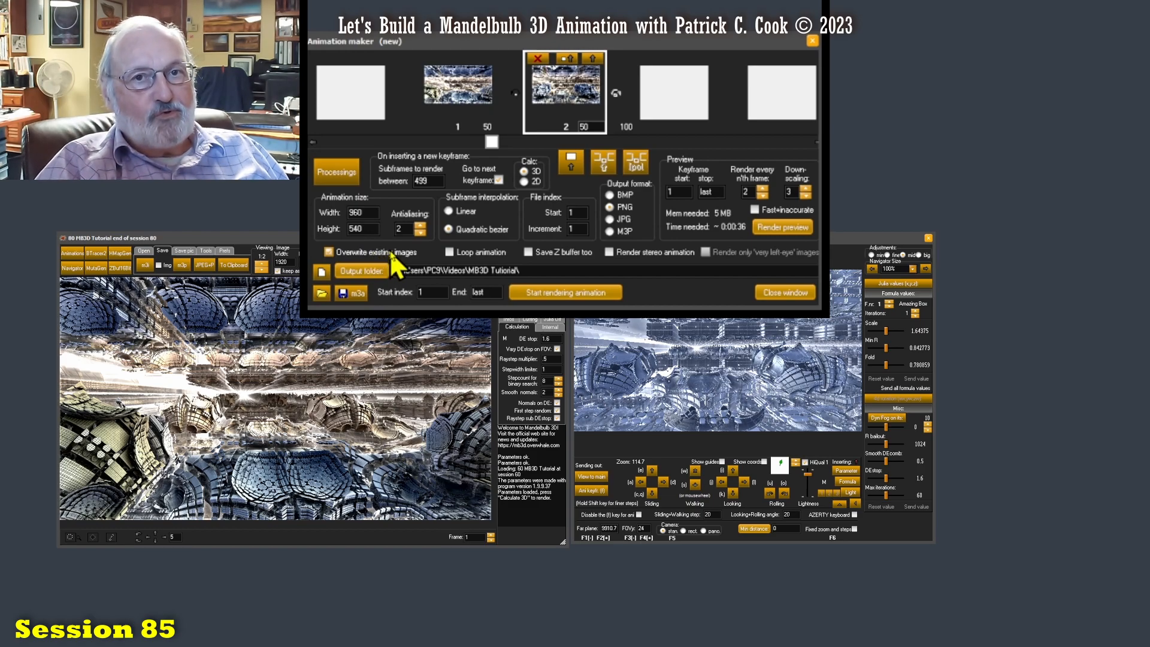
{"action": "mouse_move", "coordinate": [394, 268]}
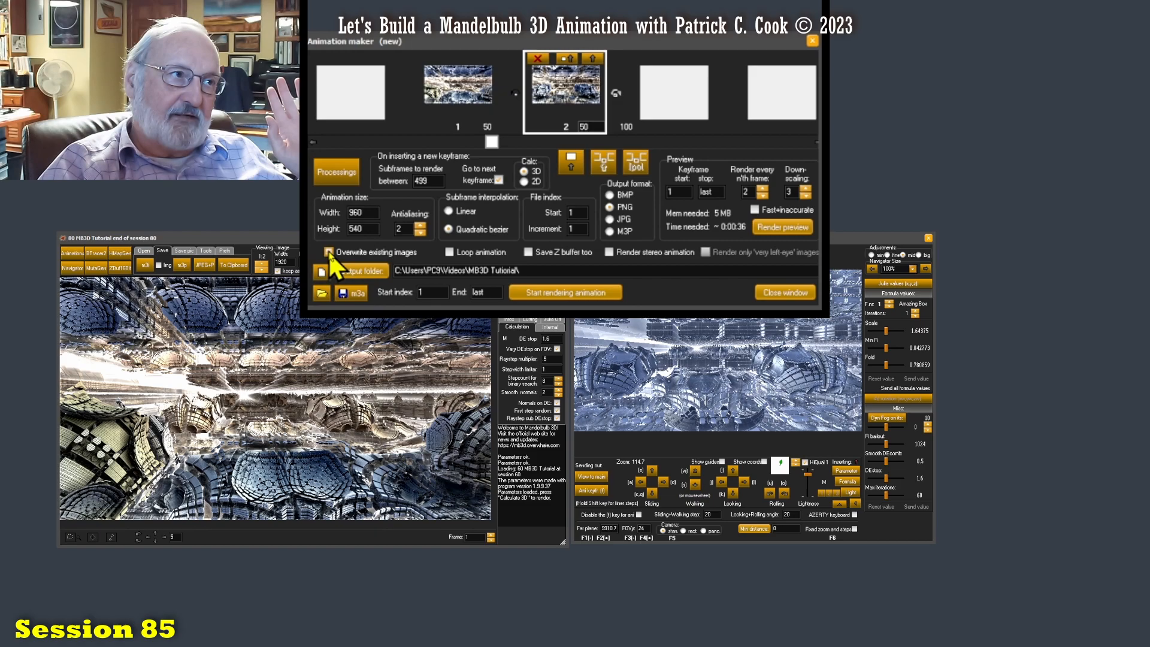
{"action": "mouse_move", "coordinate": [334, 264]}
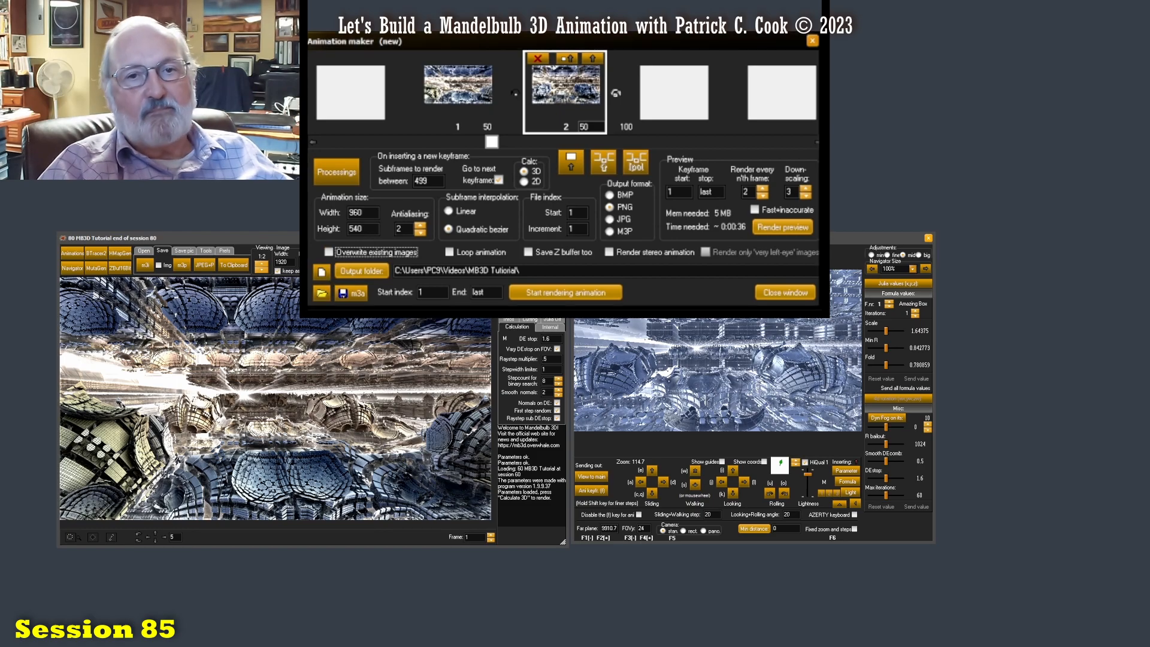
{"action": "mouse_move", "coordinate": [622, 214]}
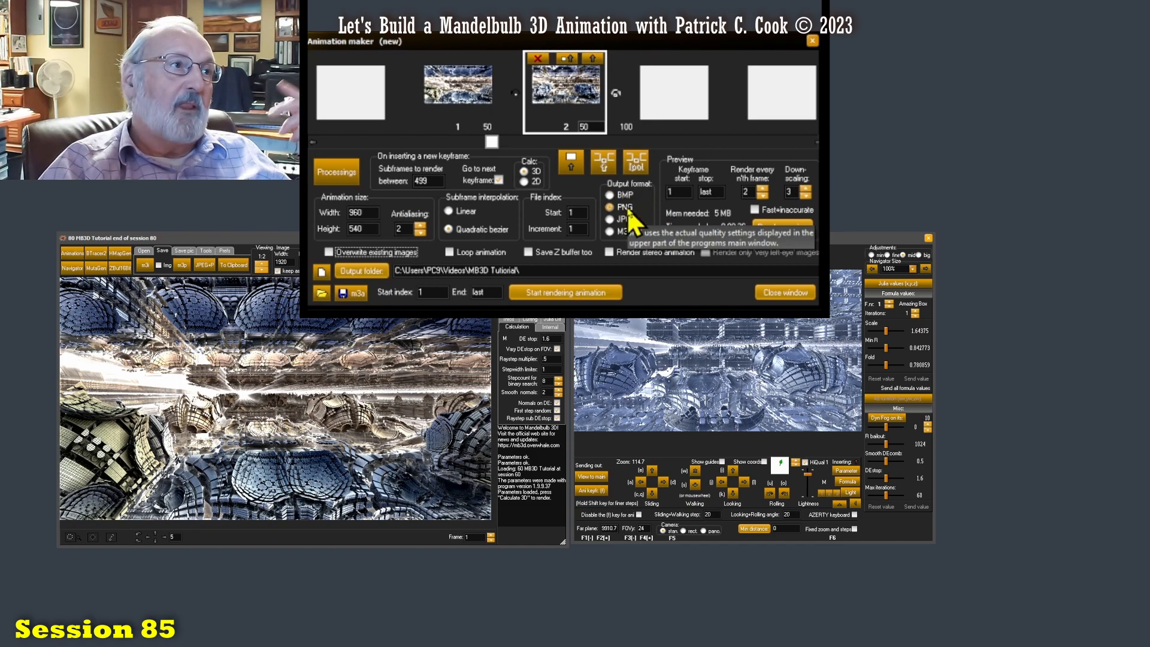
{"action": "mouse_move", "coordinate": [702, 256]}
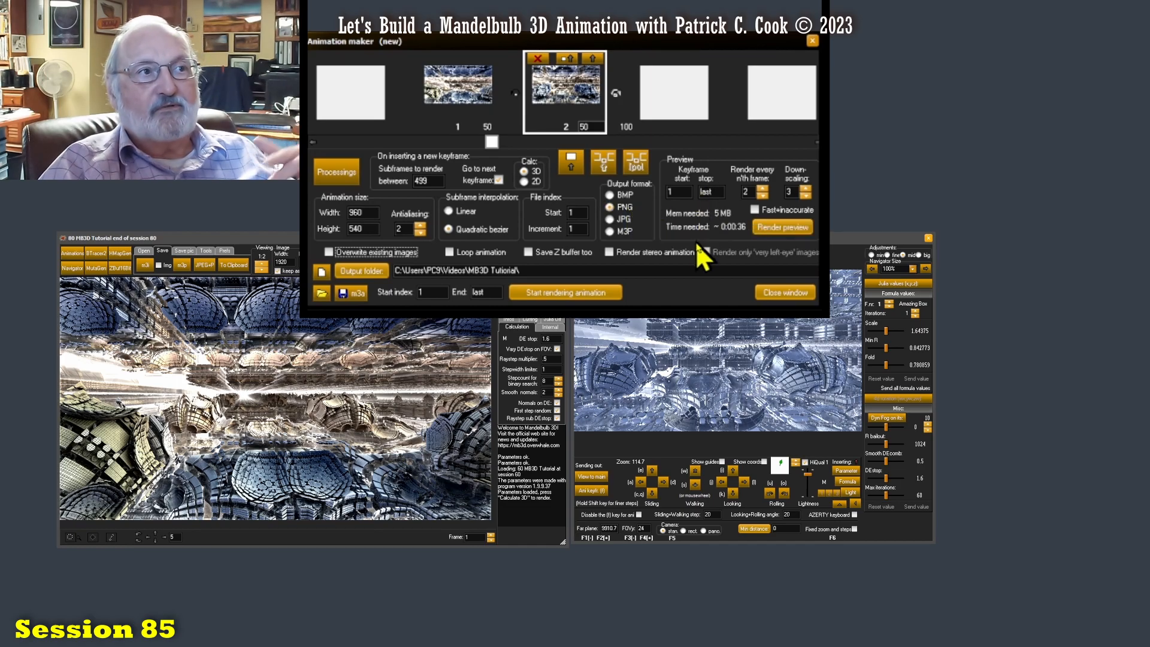
{"action": "mouse_move", "coordinate": [681, 283]}
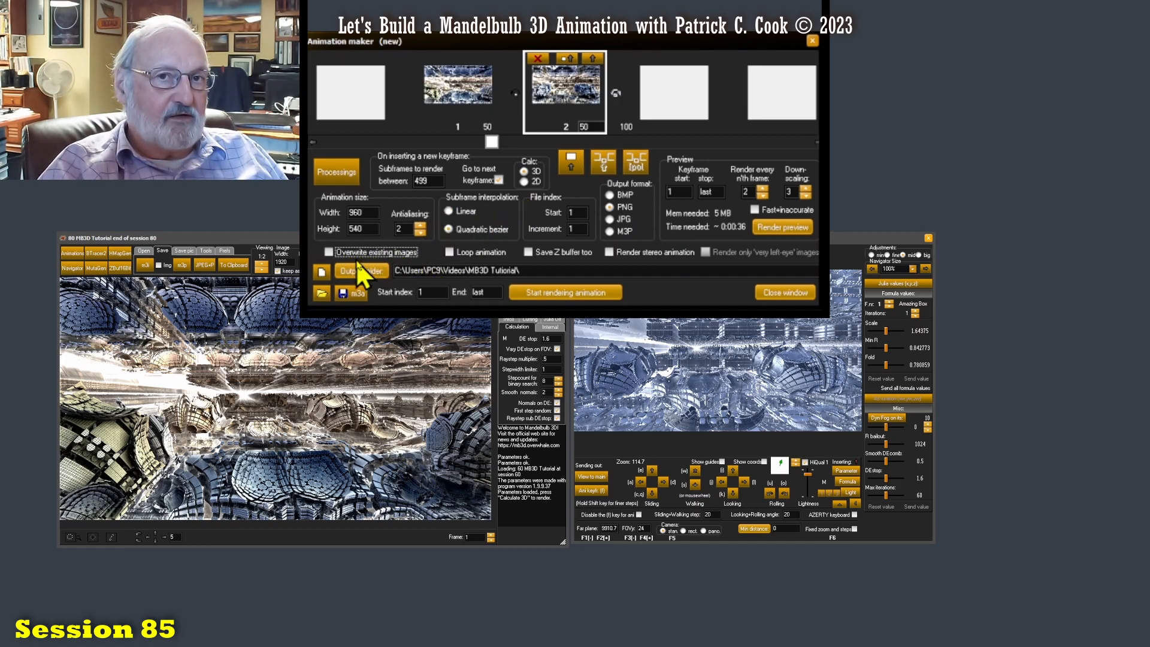
{"action": "mouse_move", "coordinate": [396, 260]}
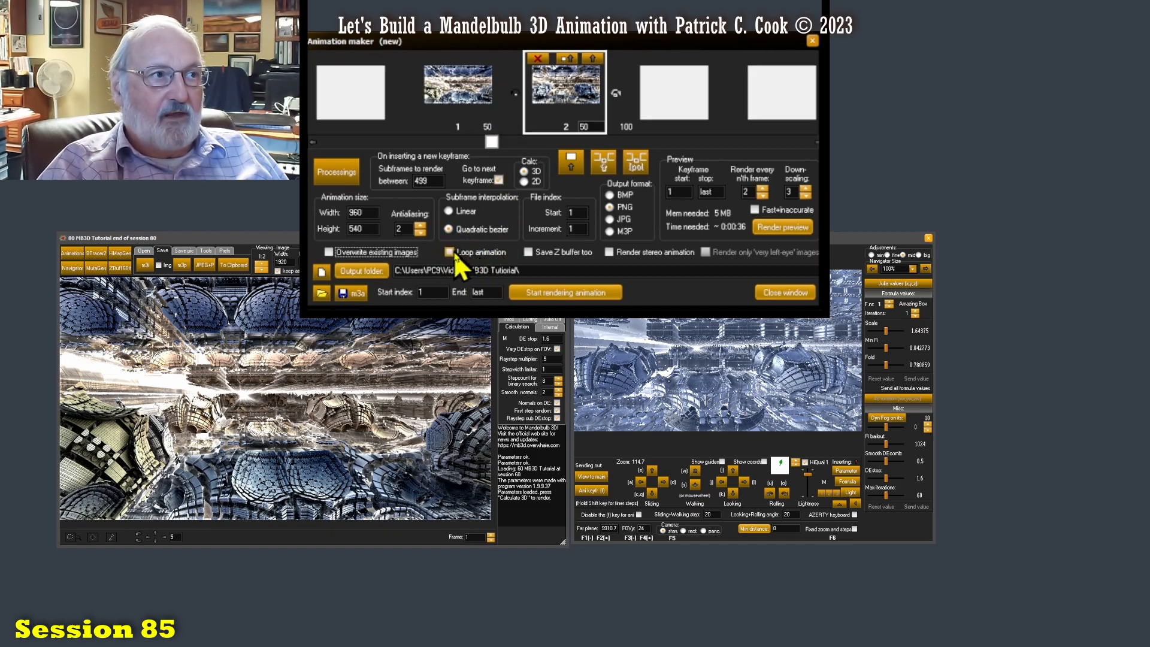
{"action": "mouse_move", "coordinate": [565, 110]}
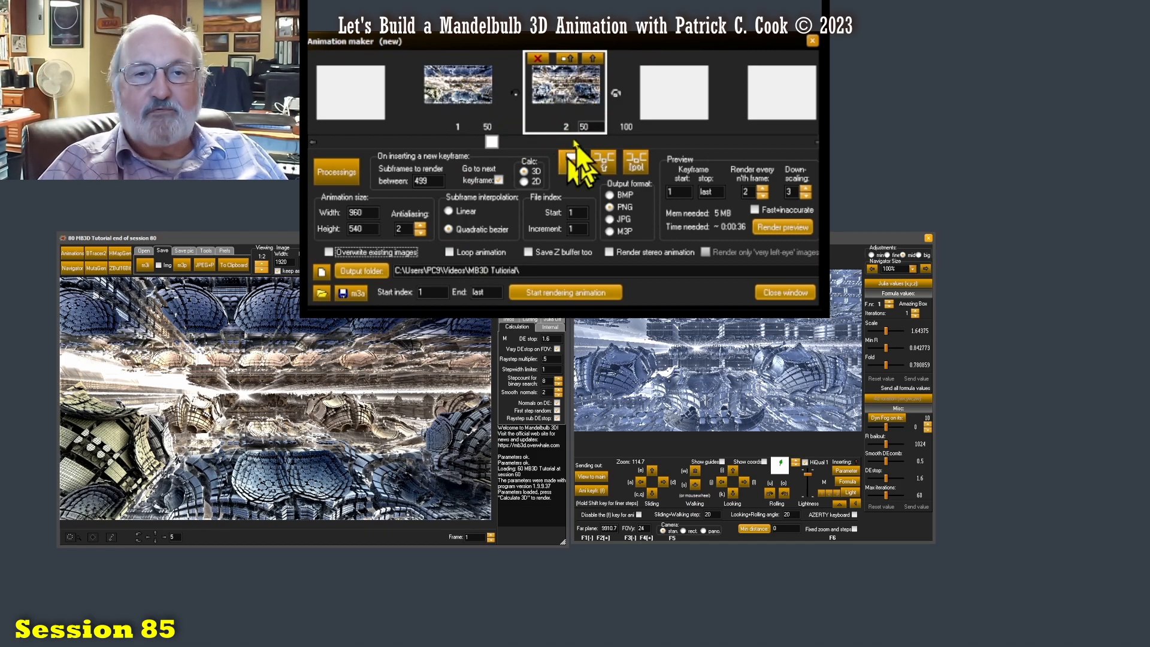
{"action": "mouse_move", "coordinate": [521, 125]}
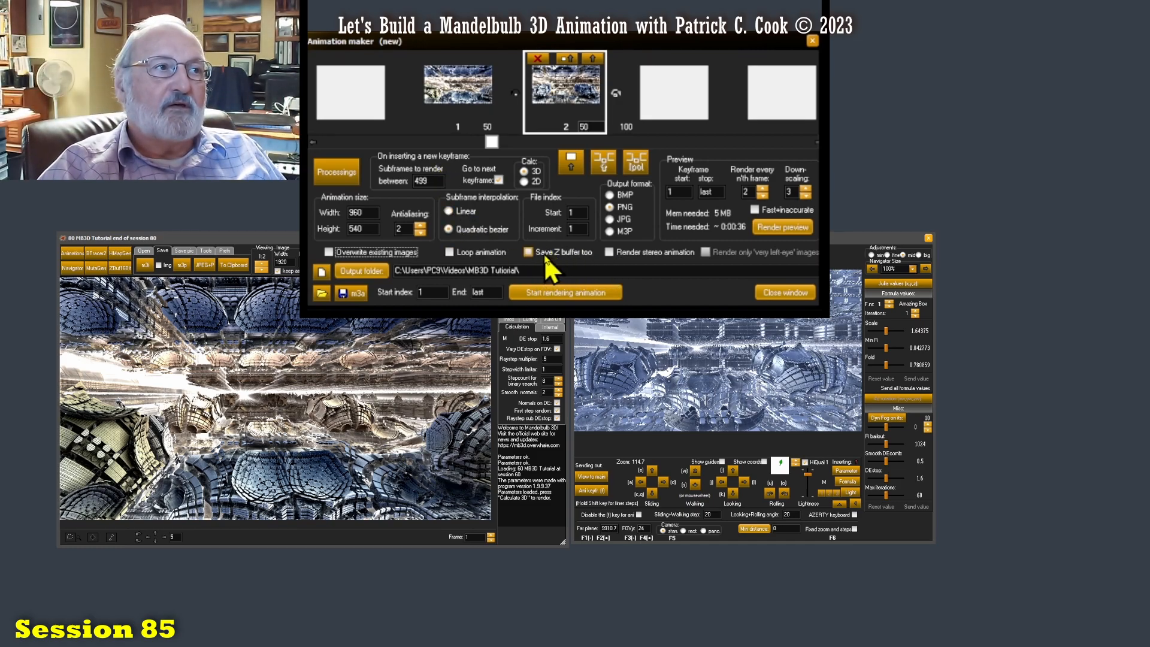
{"action": "mouse_move", "coordinate": [547, 264]}
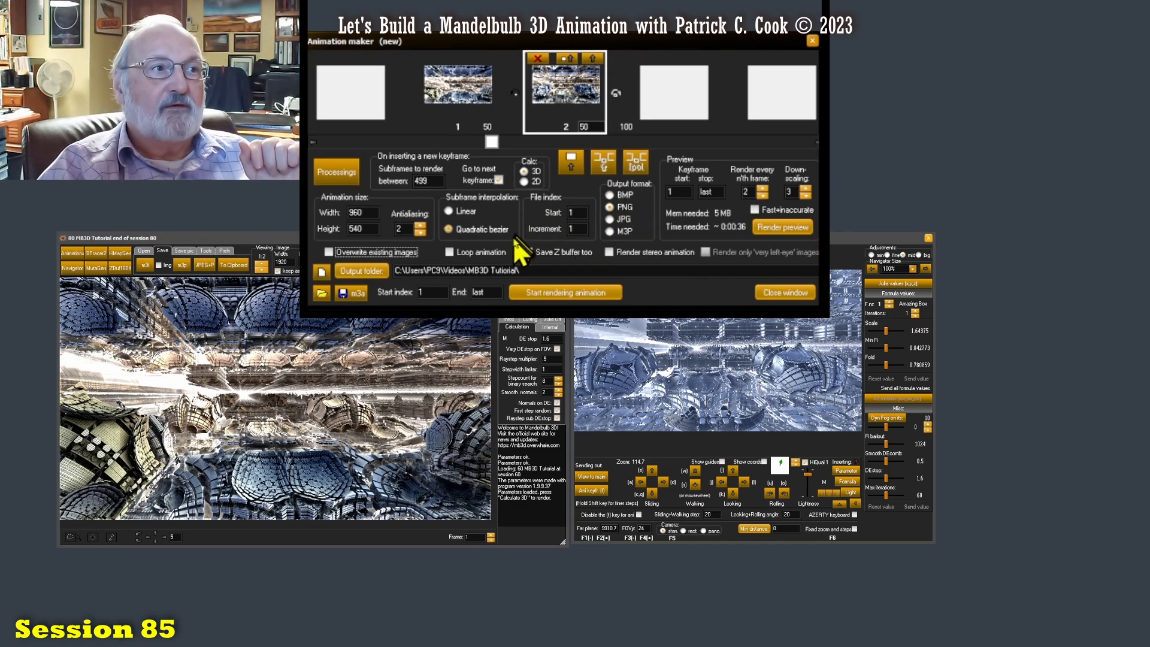
{"action": "mouse_move", "coordinate": [521, 267]}
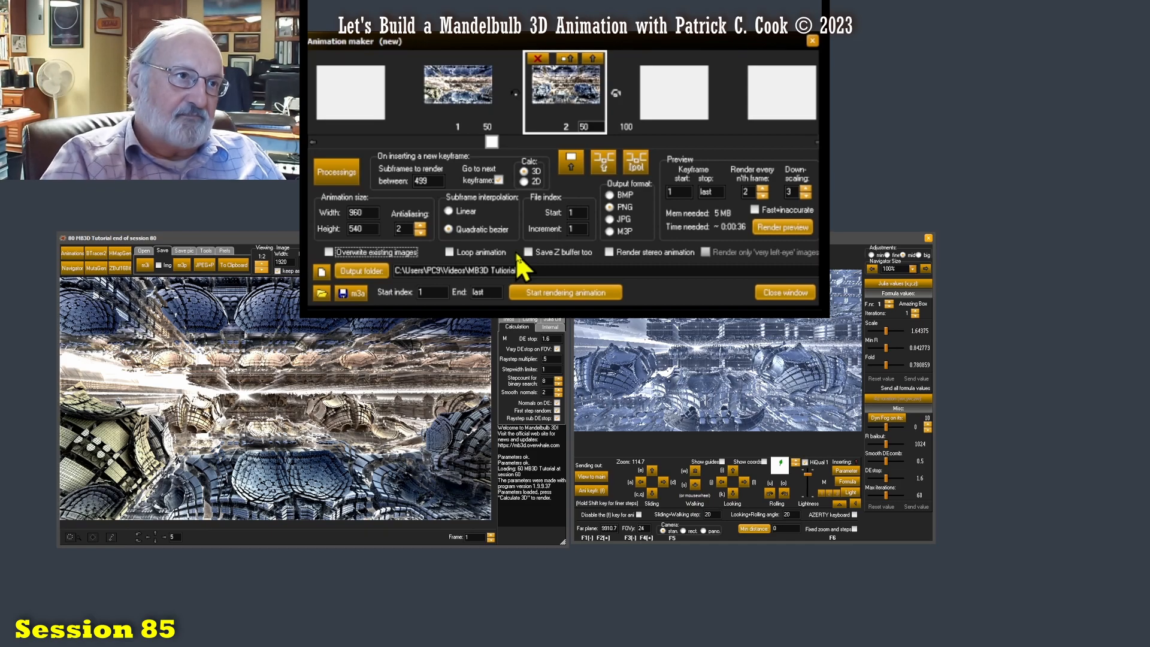
{"action": "mouse_move", "coordinate": [667, 267]}
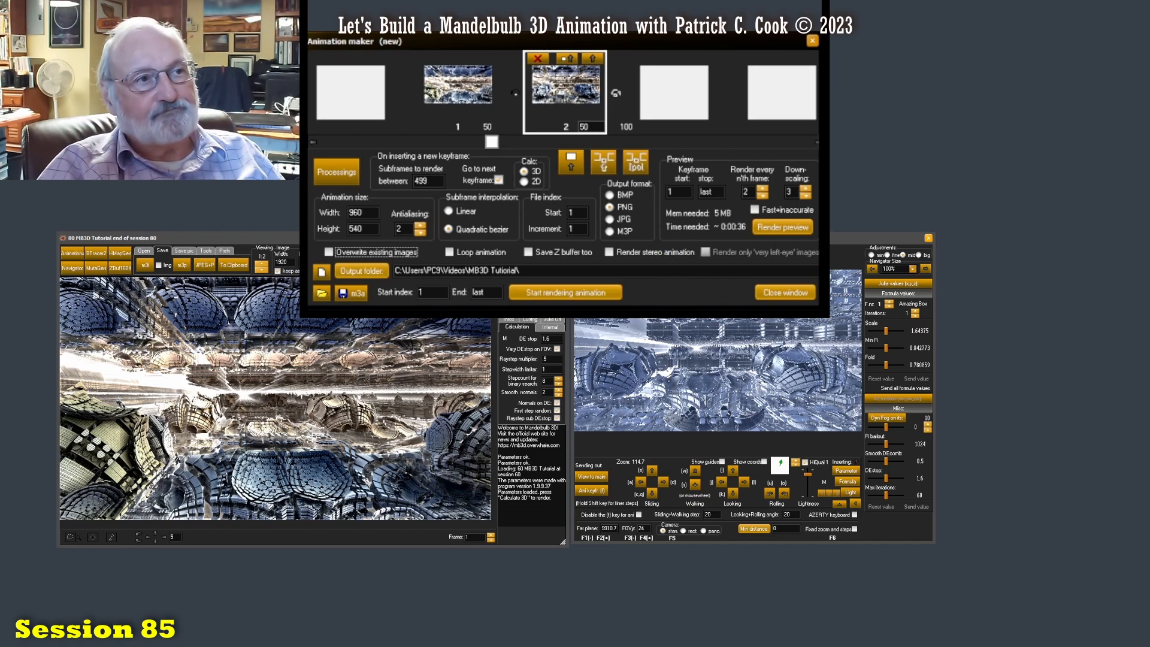
{"action": "mouse_move", "coordinate": [747, 303]}
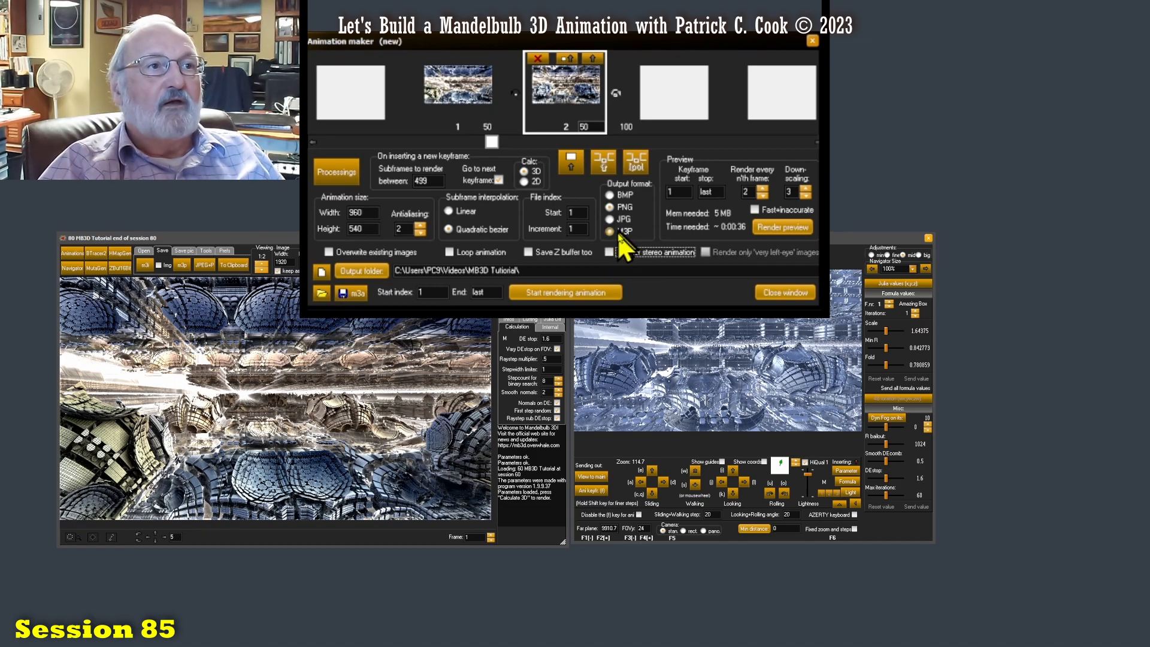
{"action": "mouse_move", "coordinate": [622, 242]}
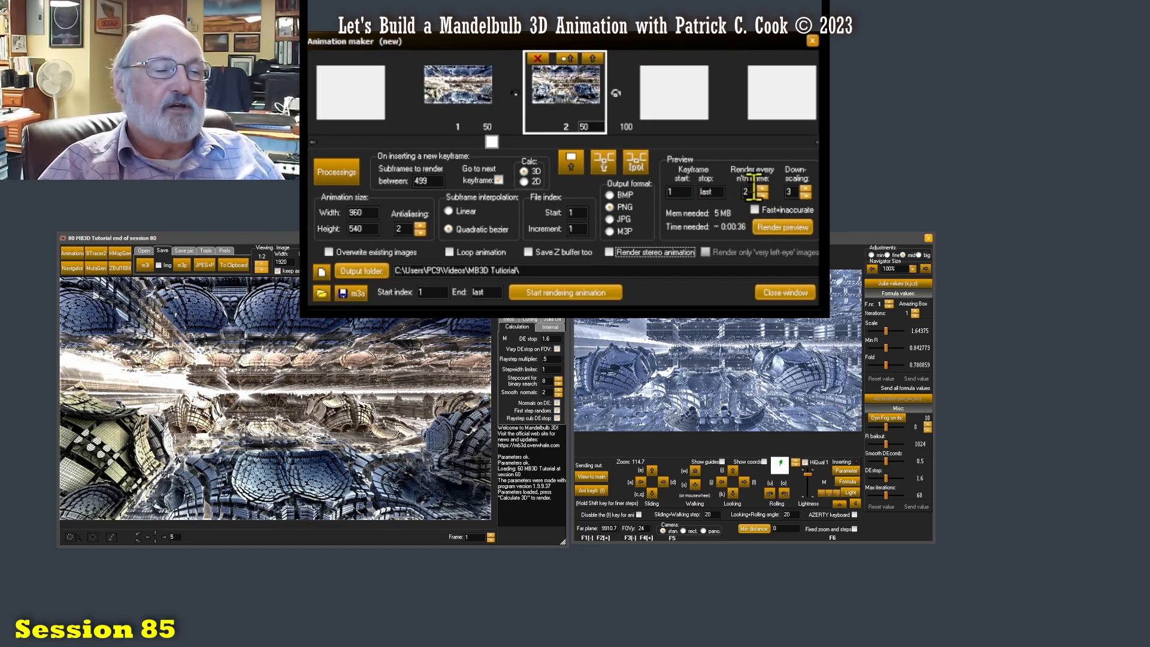
{"action": "mouse_move", "coordinate": [723, 224]}
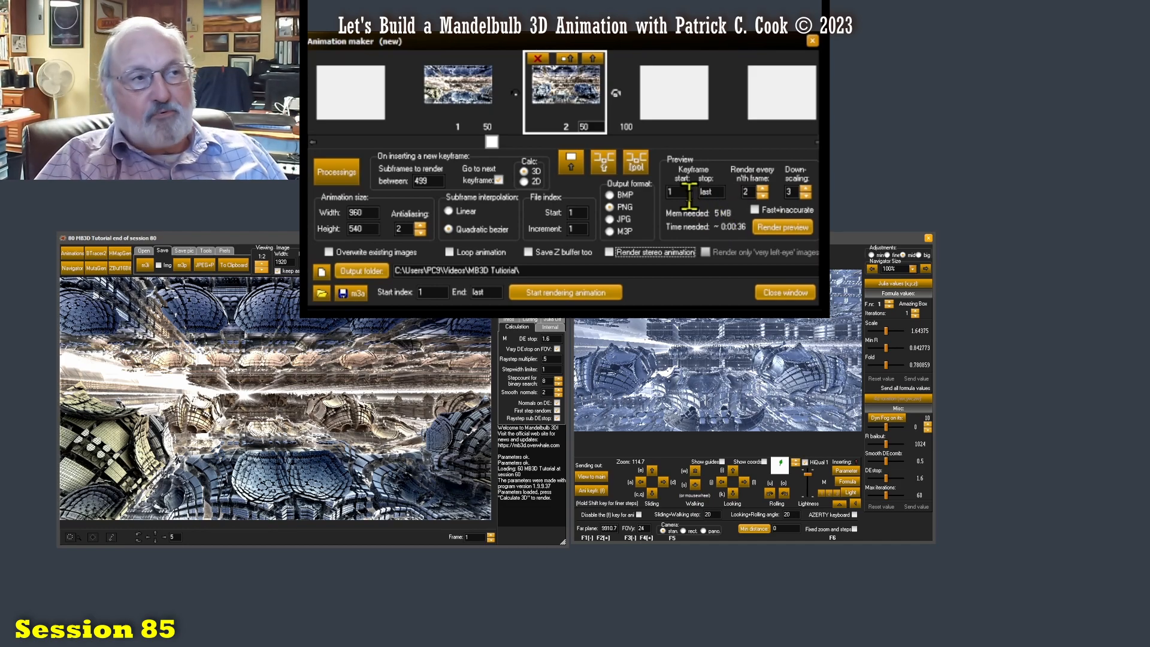
{"action": "mouse_move", "coordinate": [715, 227]}
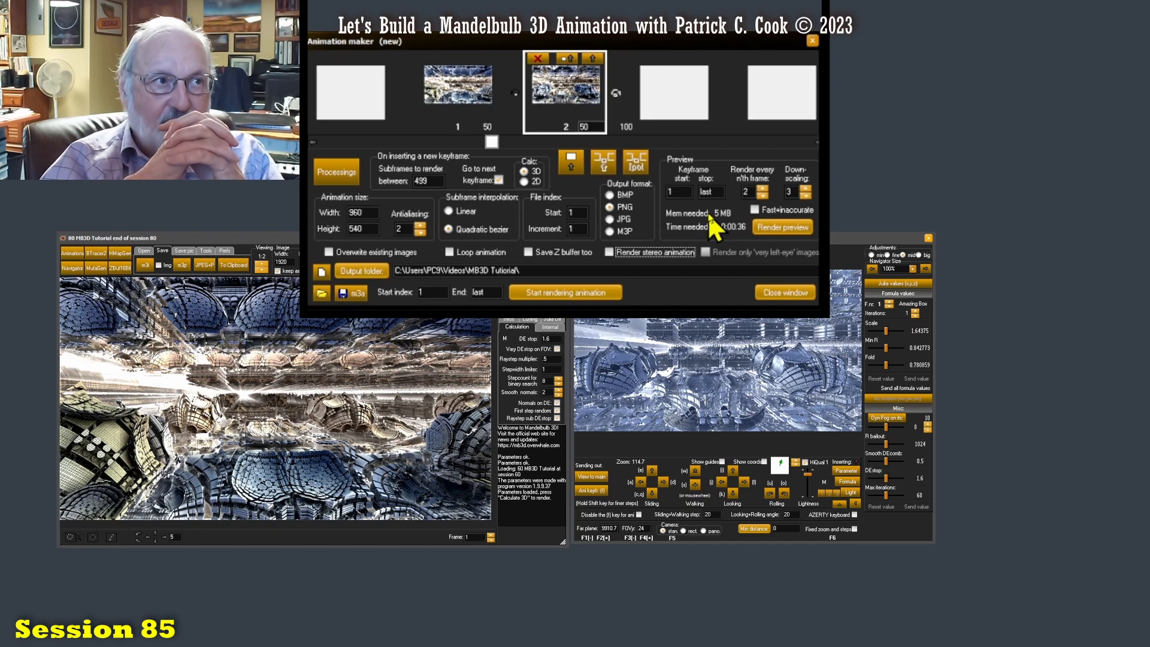
{"action": "mouse_move", "coordinate": [667, 209]}
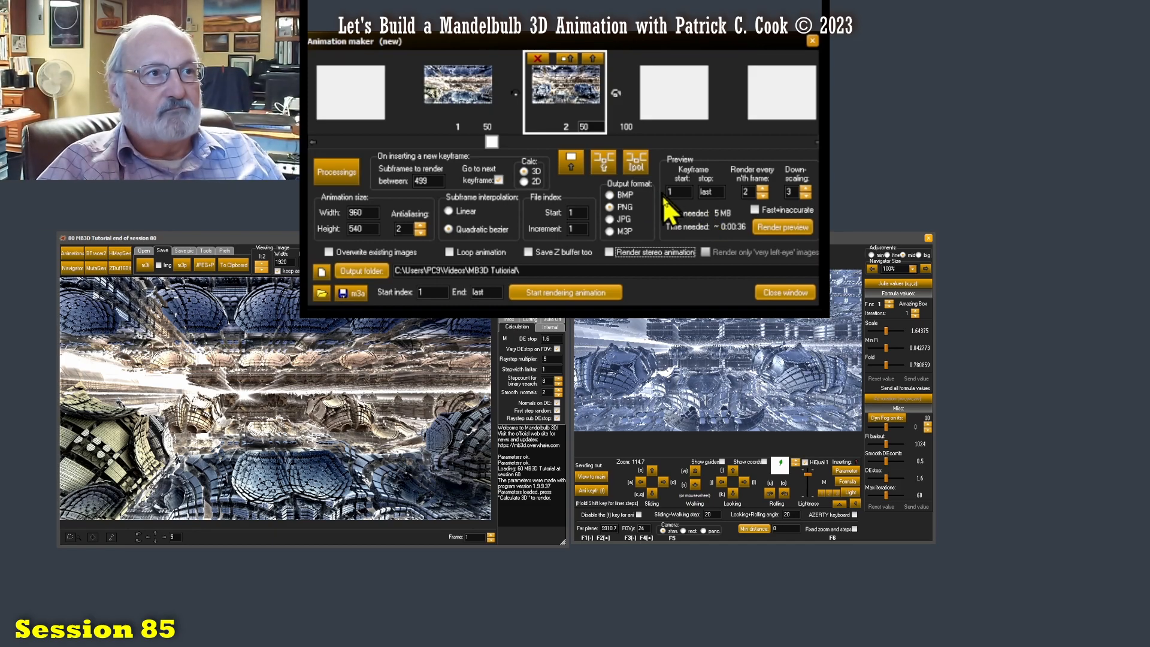
{"action": "mouse_move", "coordinate": [567, 228]}
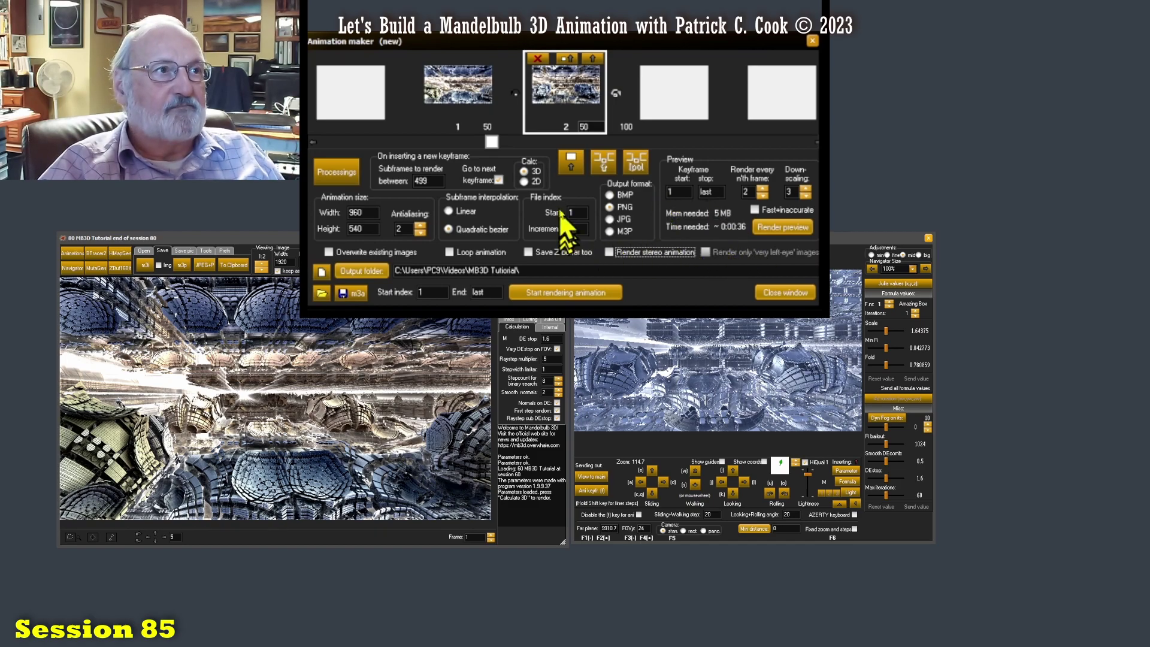
{"action": "mouse_move", "coordinate": [473, 96]}
{"action": "type", "text": "20"}
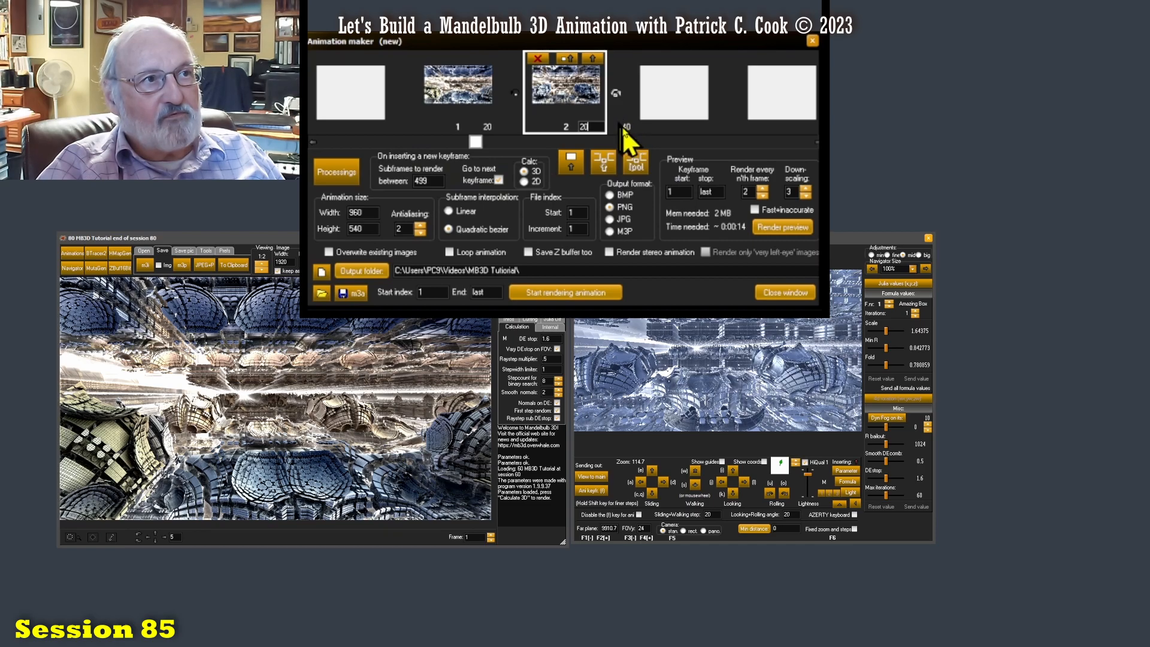
{"action": "mouse_move", "coordinate": [631, 139]}
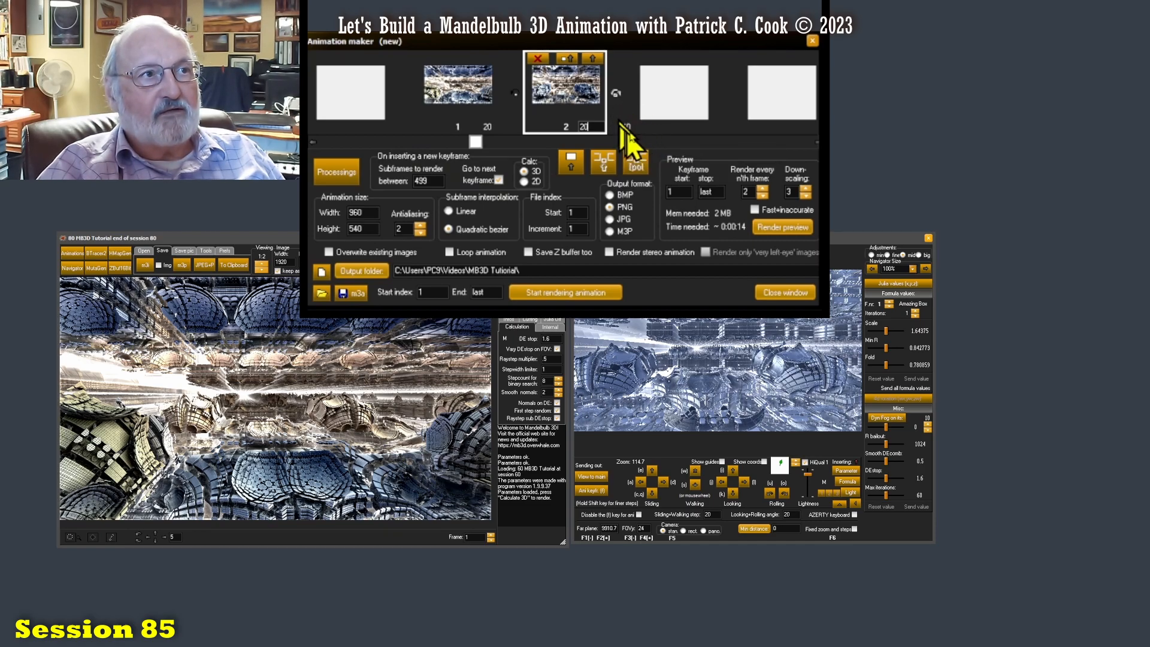
{"action": "mouse_move", "coordinate": [747, 220]}
{"action": "type", "text": "100"}
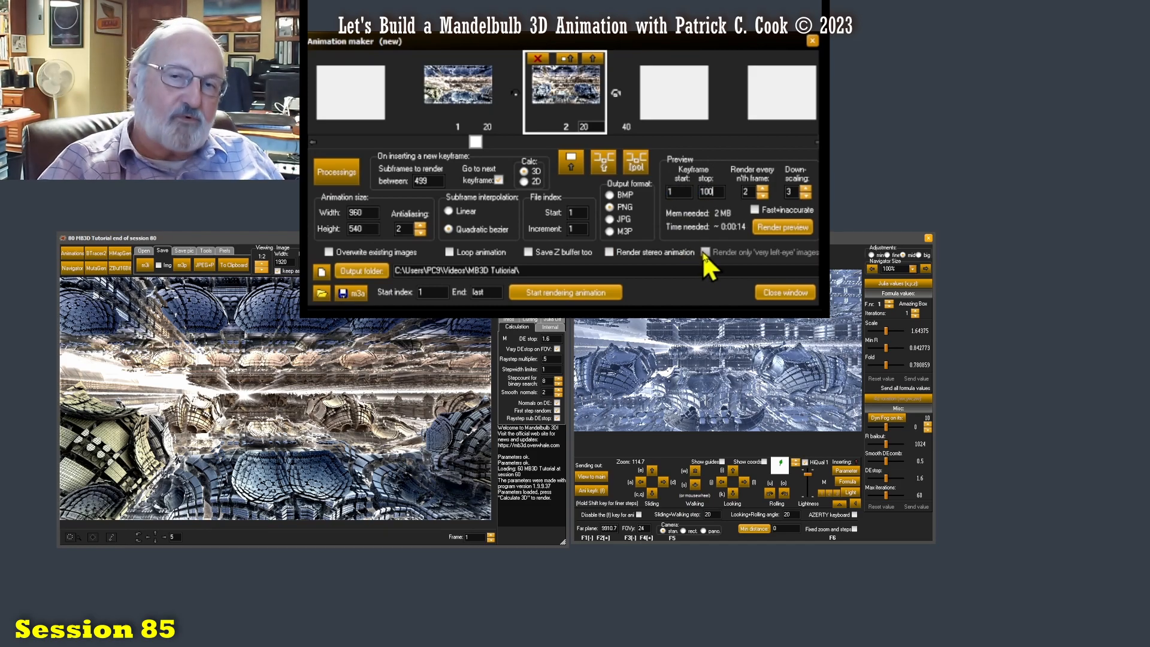
Step: Set the subframe count under the keyframe thumbnail to 20 for a 40-frame animation
{"action": "triple_click", "coordinate": [711, 192]}
{"action": "type", "text": "last"}
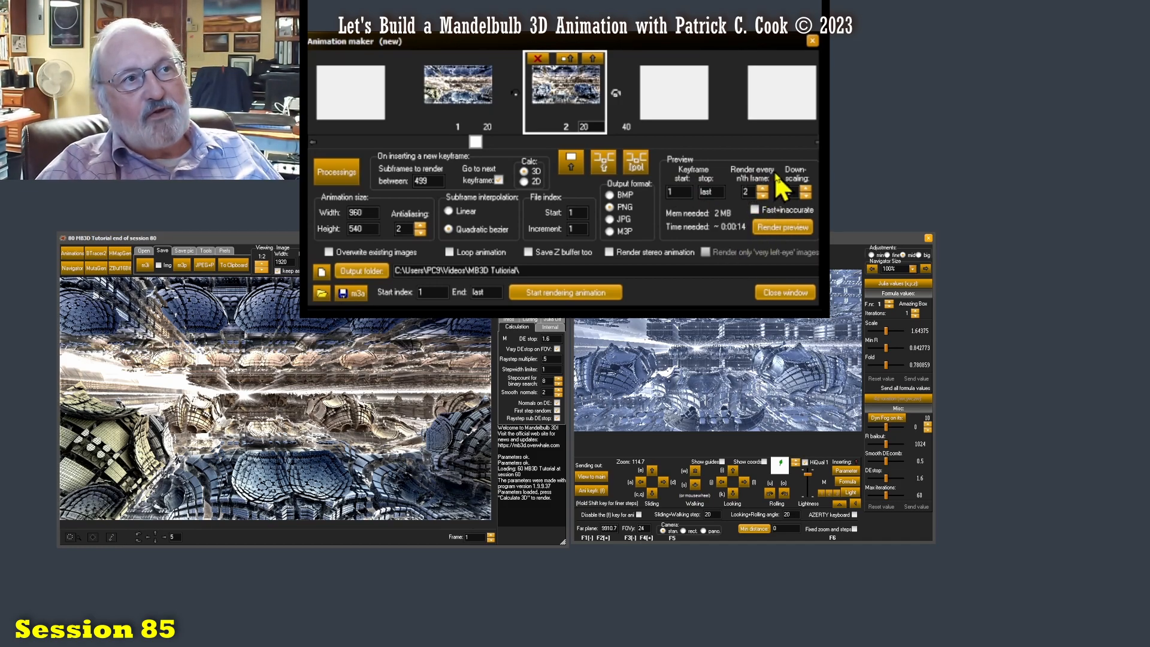
{"action": "left_click", "coordinate": [806, 190]}
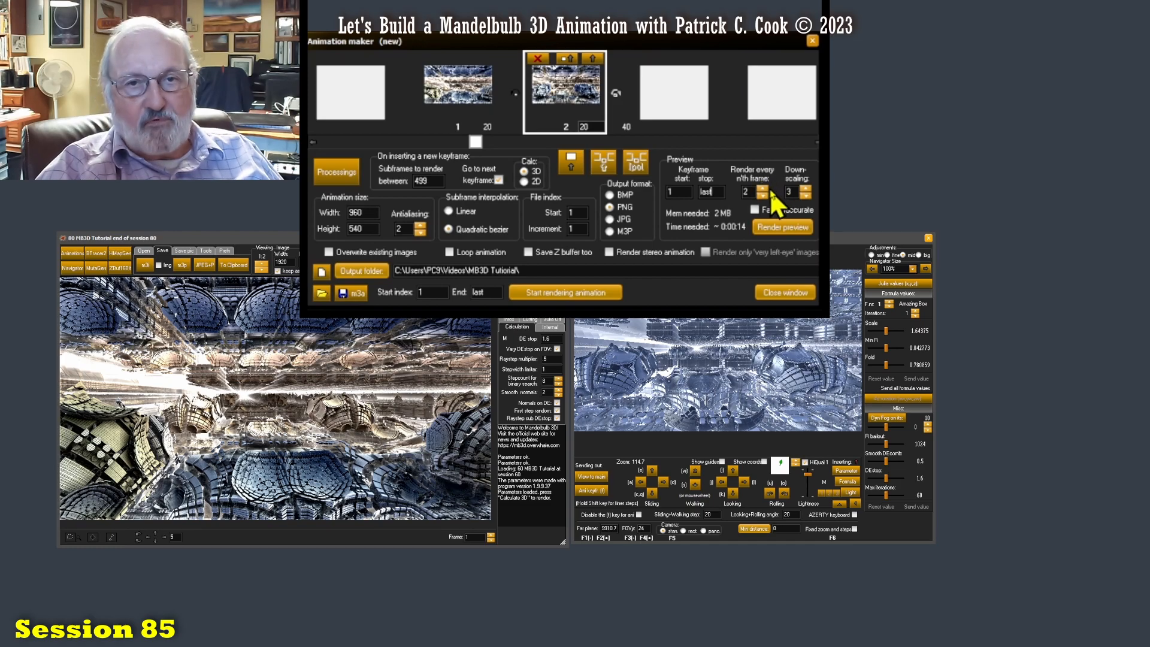
{"action": "mouse_move", "coordinate": [773, 198]}
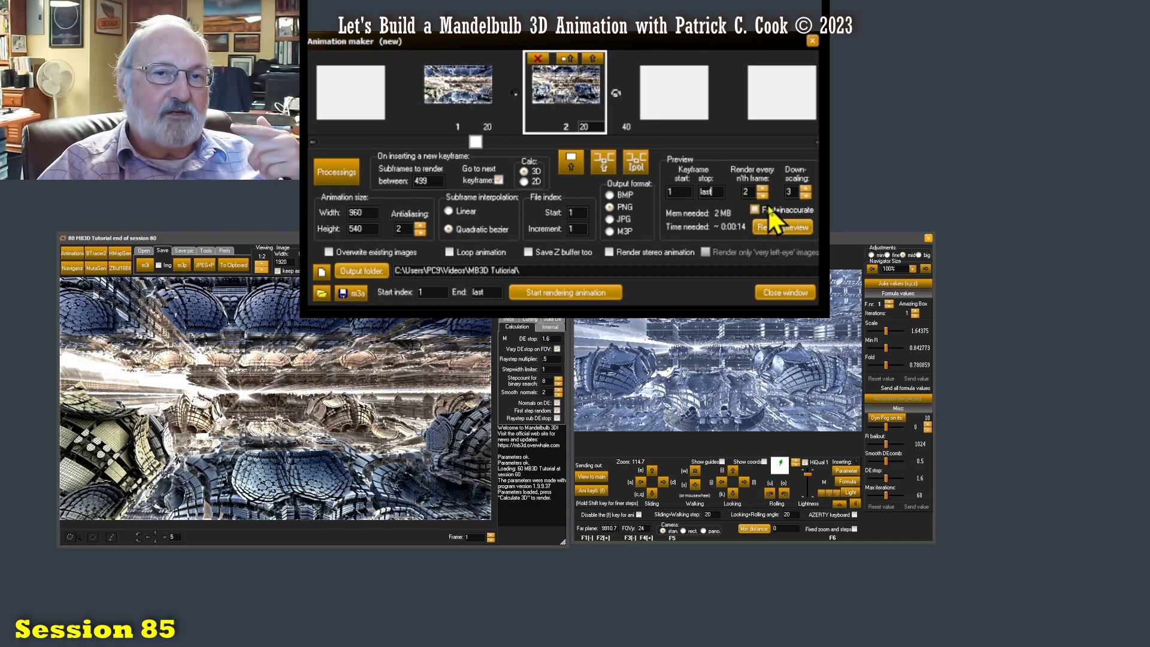
{"action": "mouse_move", "coordinate": [773, 224]}
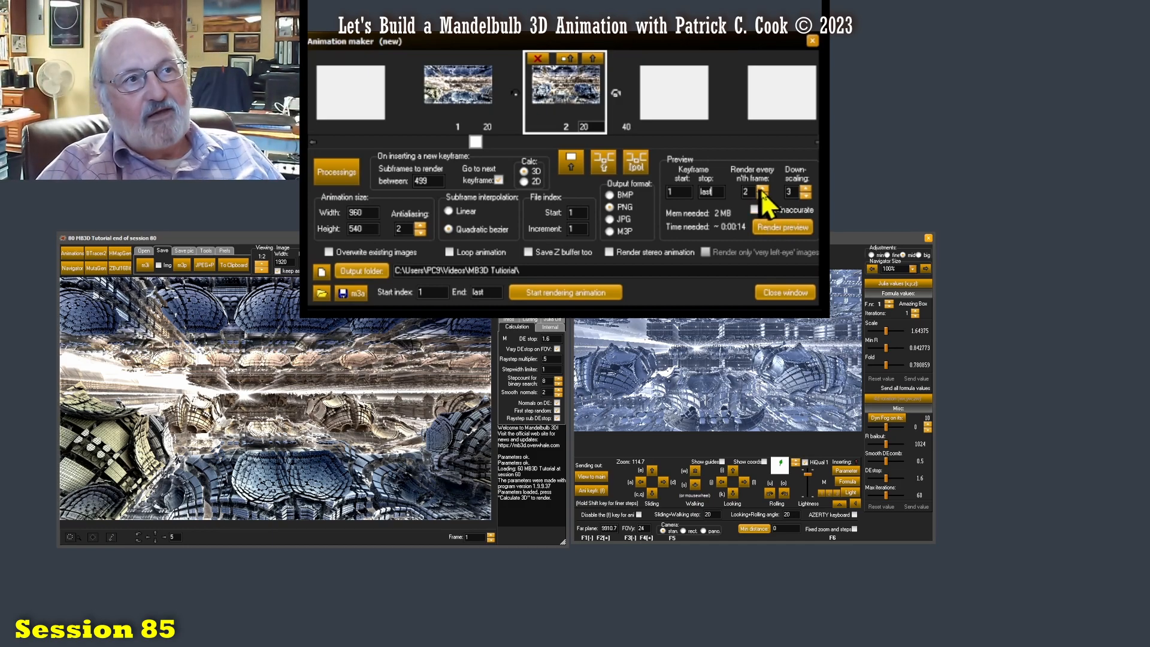
{"action": "left_click", "coordinate": [763, 192]}
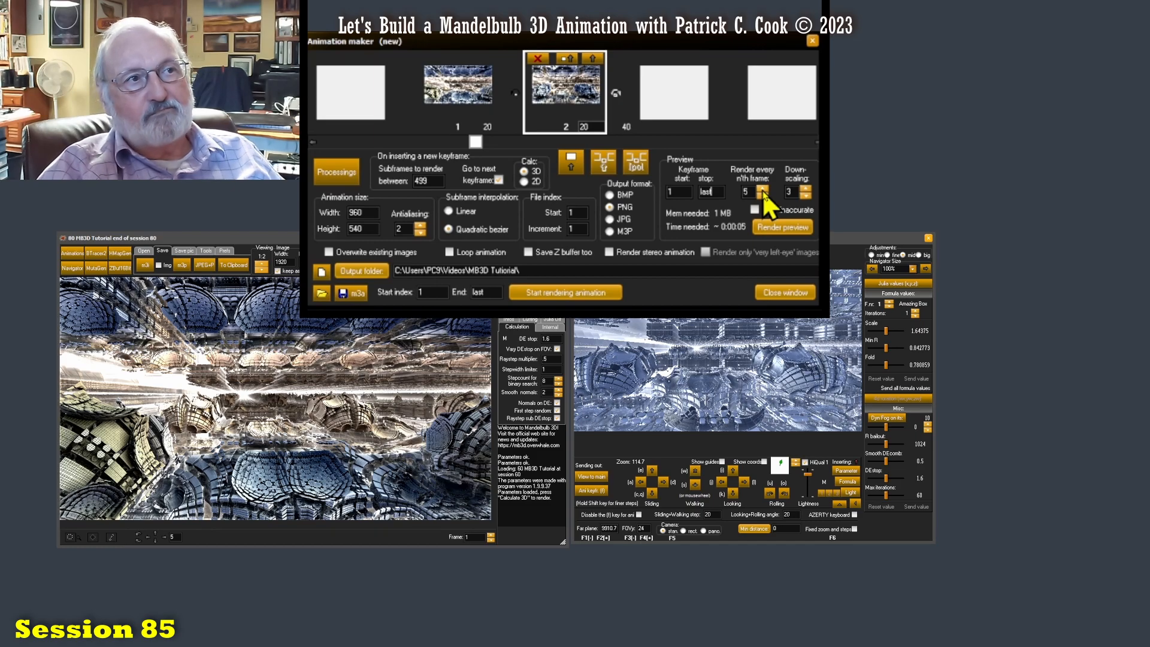
{"action": "left_click", "coordinate": [765, 189]}
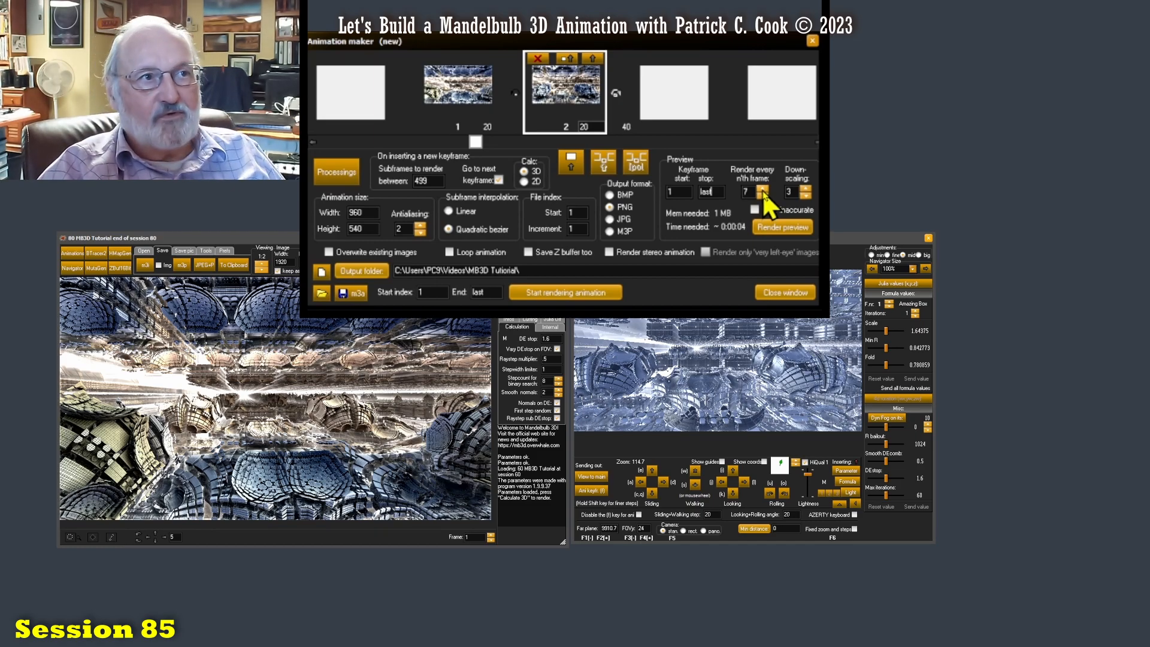
{"action": "left_click", "coordinate": [765, 188]}
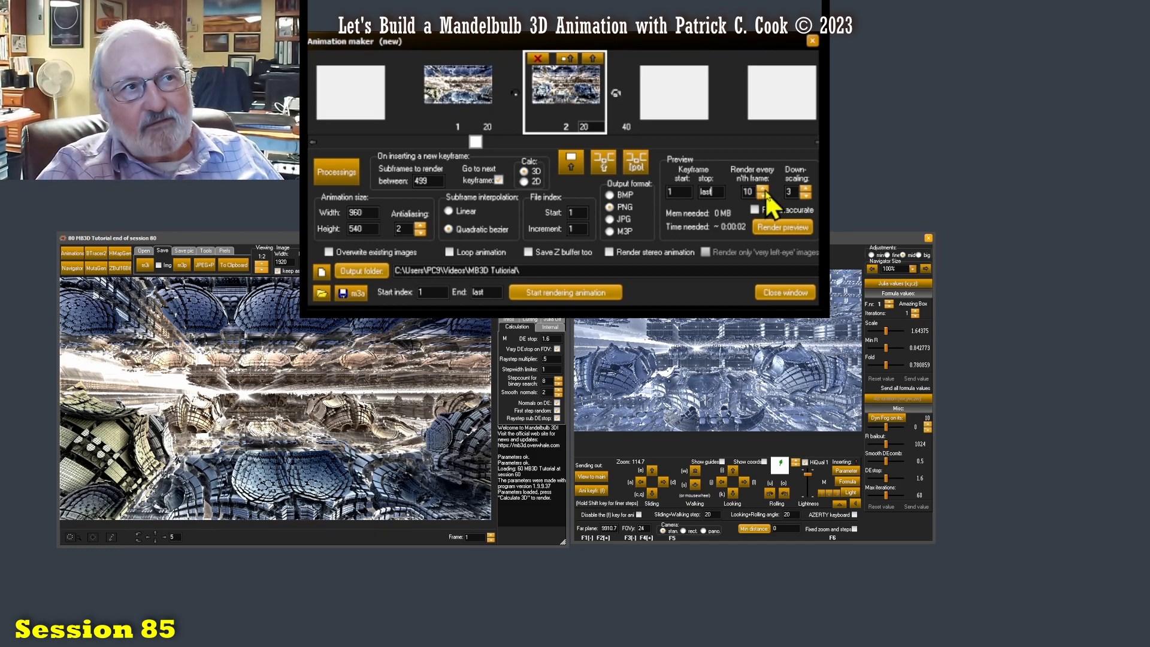
{"action": "left_click", "coordinate": [765, 194]}
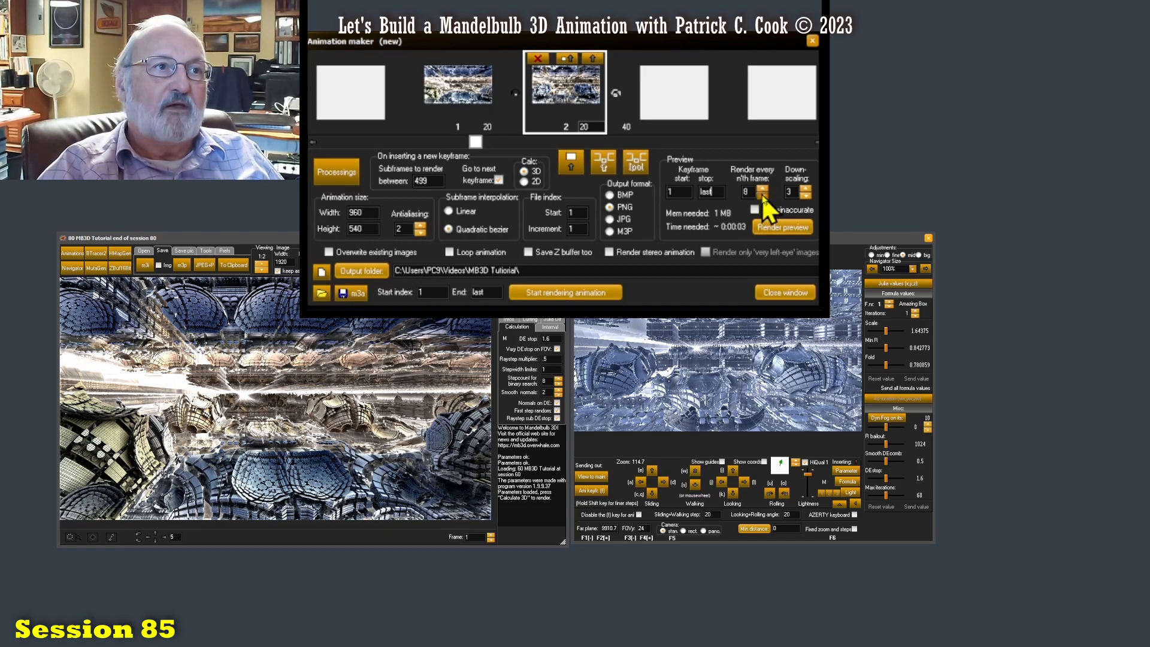
{"action": "left_click", "coordinate": [763, 195]}
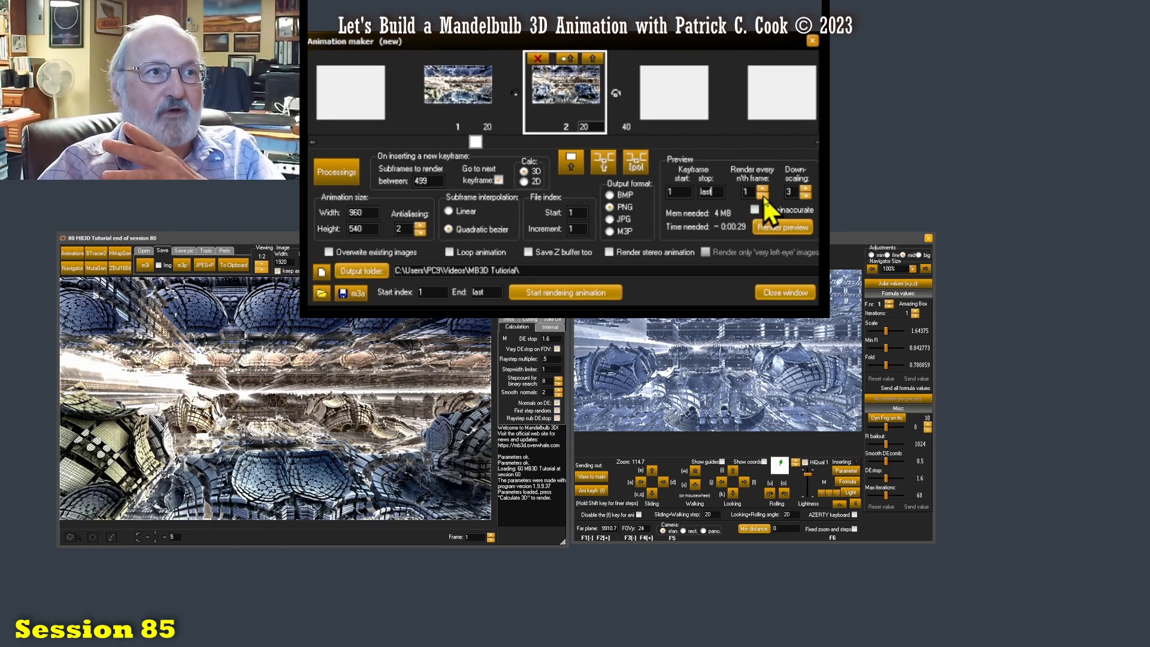
{"action": "left_click", "coordinate": [764, 188]}
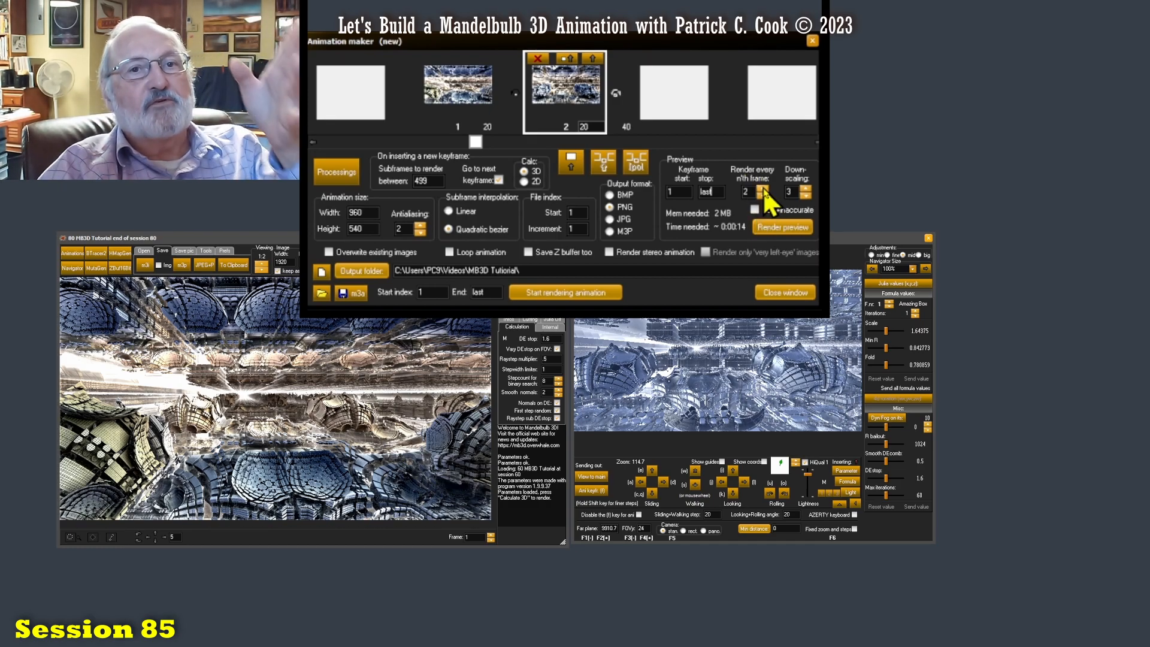
{"action": "left_click", "coordinate": [765, 192]}
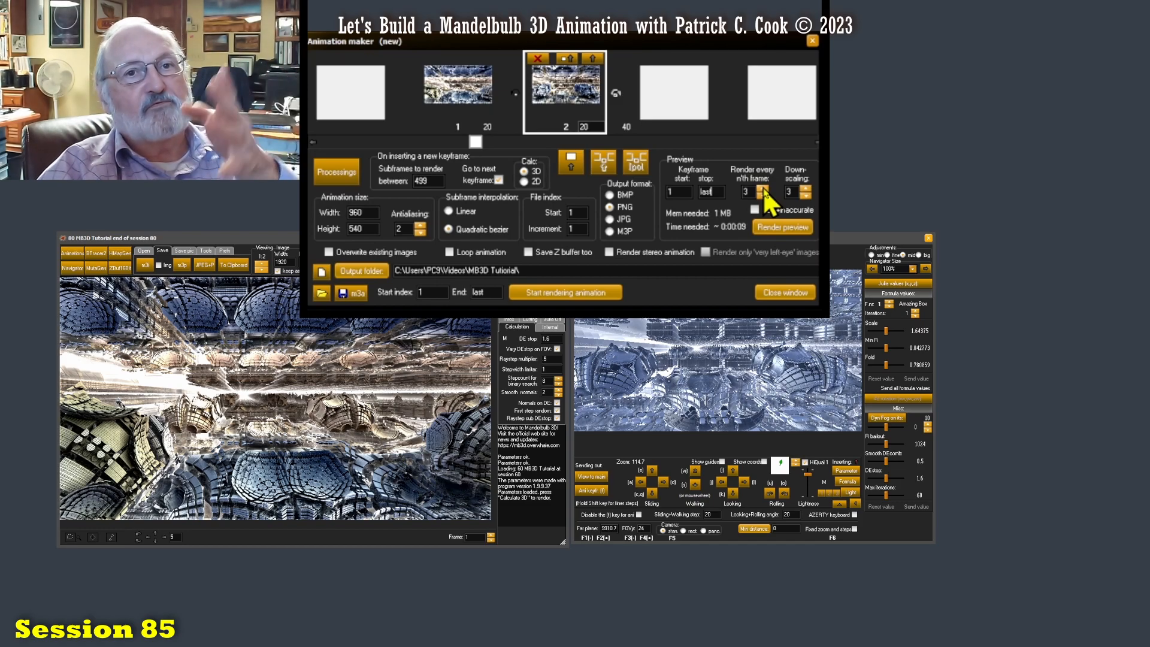
{"action": "left_click", "coordinate": [765, 195]}
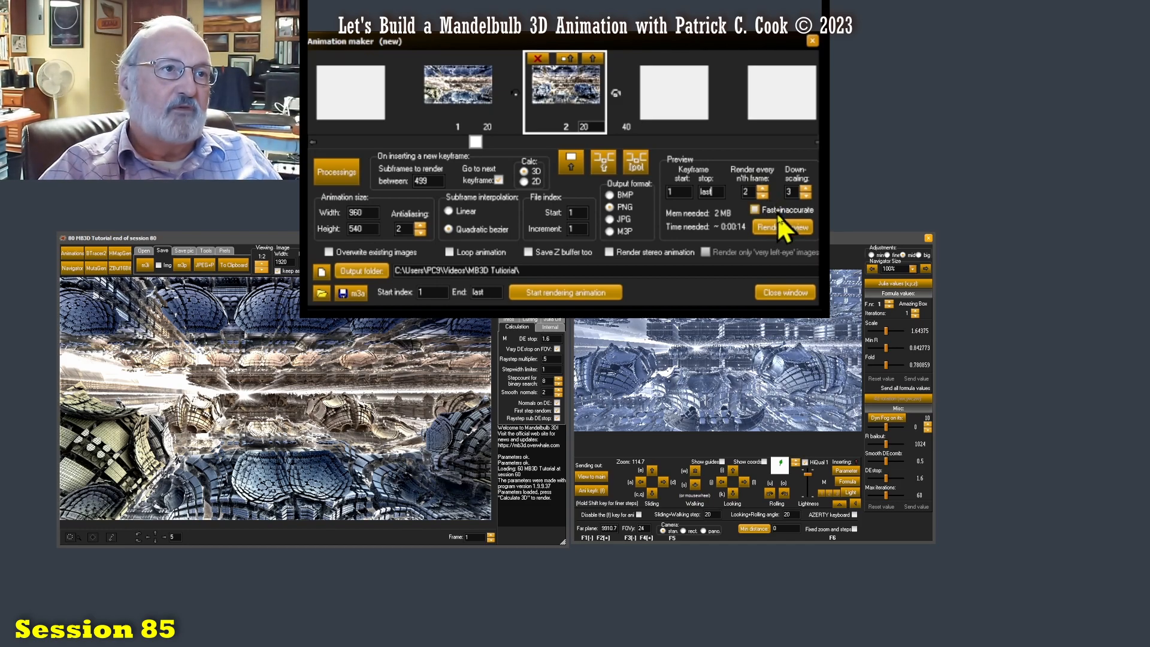
{"action": "mouse_move", "coordinate": [803, 194]}
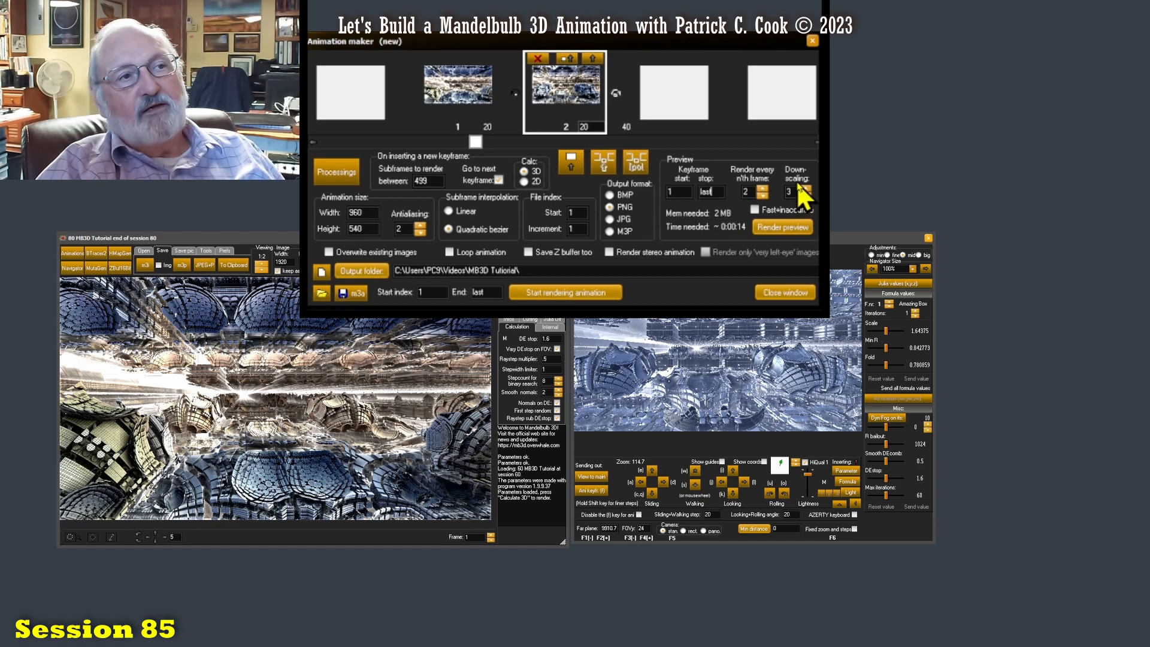
{"action": "mouse_move", "coordinate": [811, 209]}
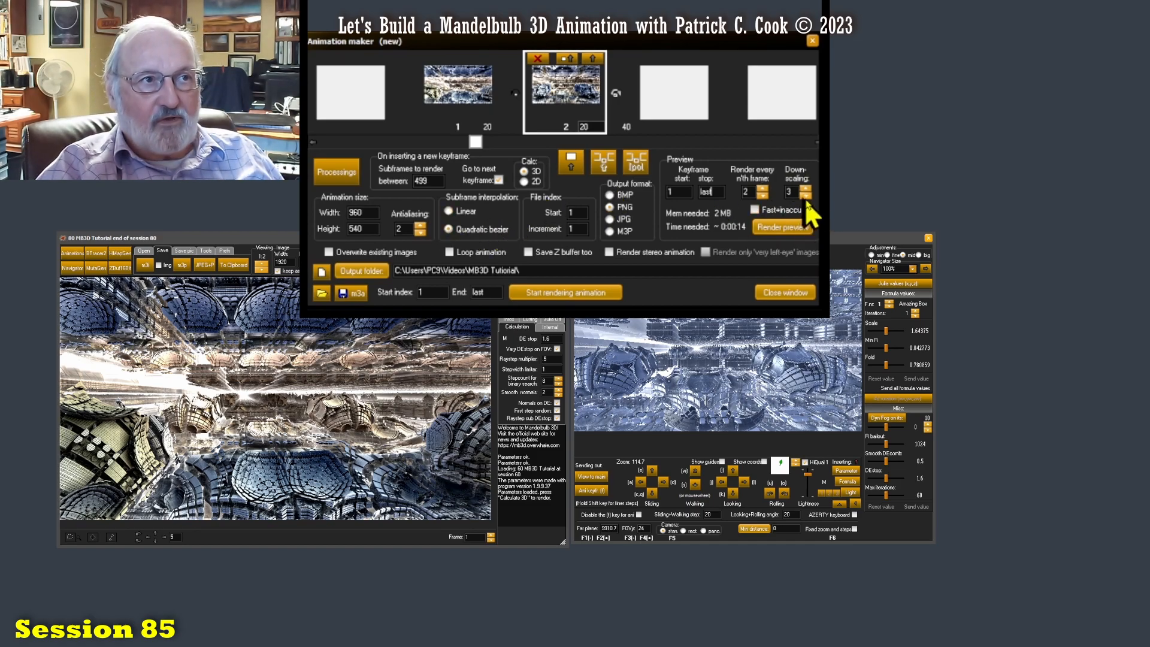
Step: Lower preview downscaling to 1 for a full-size 960×540 render and check the width field
{"action": "left_click", "coordinate": [809, 195]}
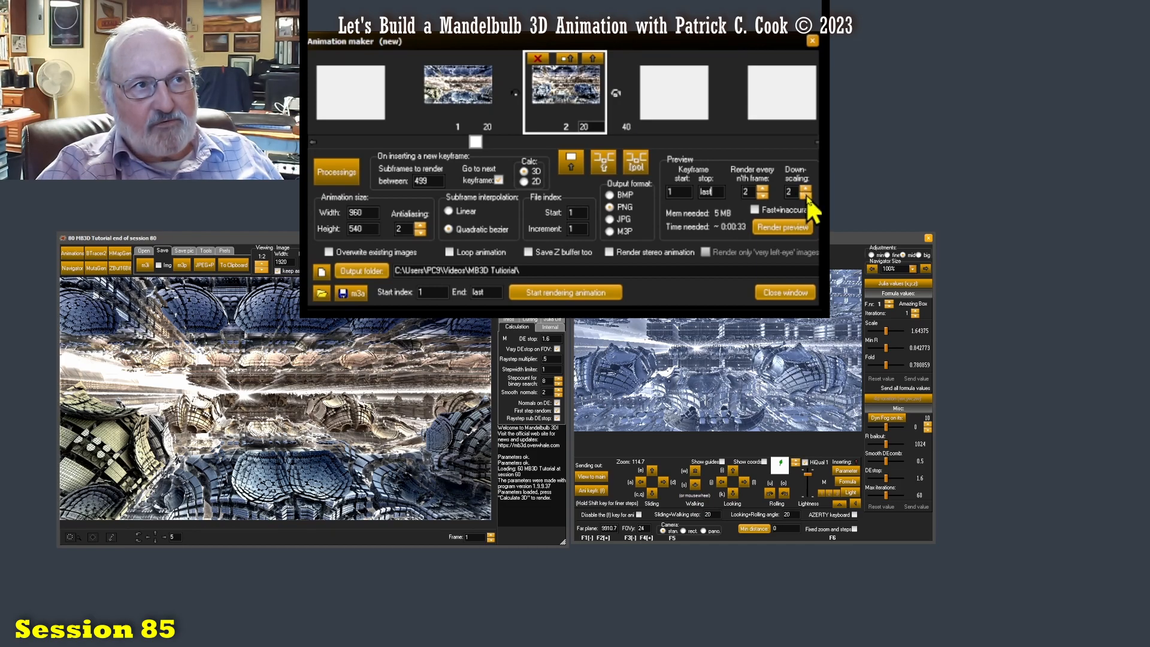
{"action": "left_click", "coordinate": [811, 189]}
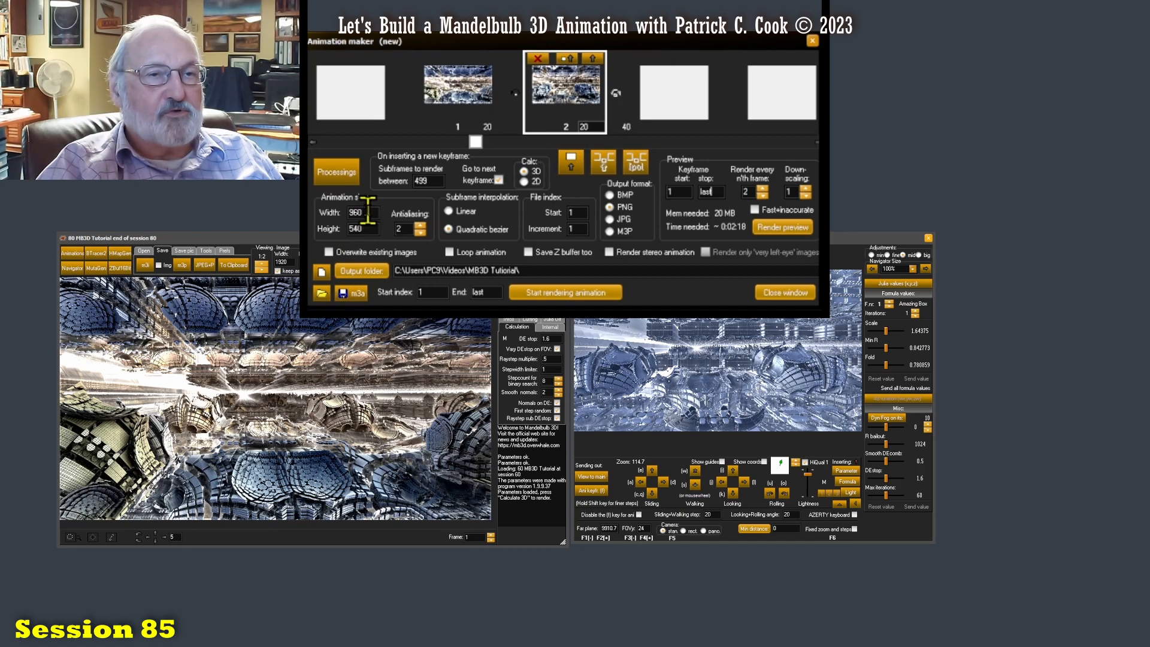
{"action": "triple_click", "coordinate": [355, 212]}
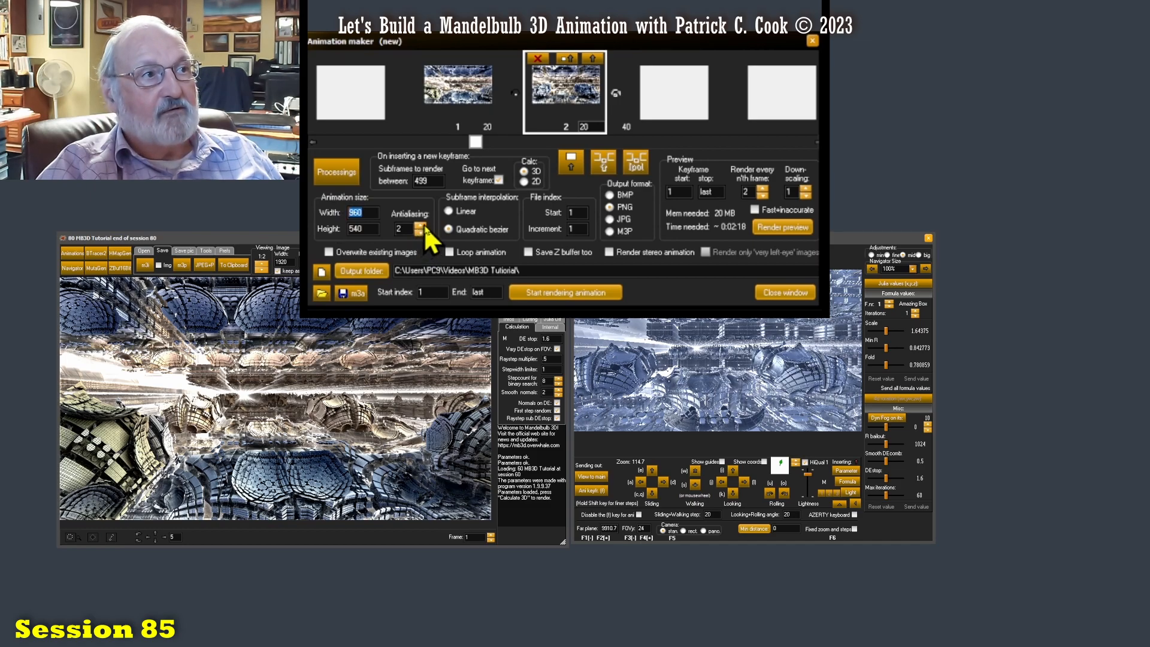
{"action": "mouse_move", "coordinate": [424, 253]}
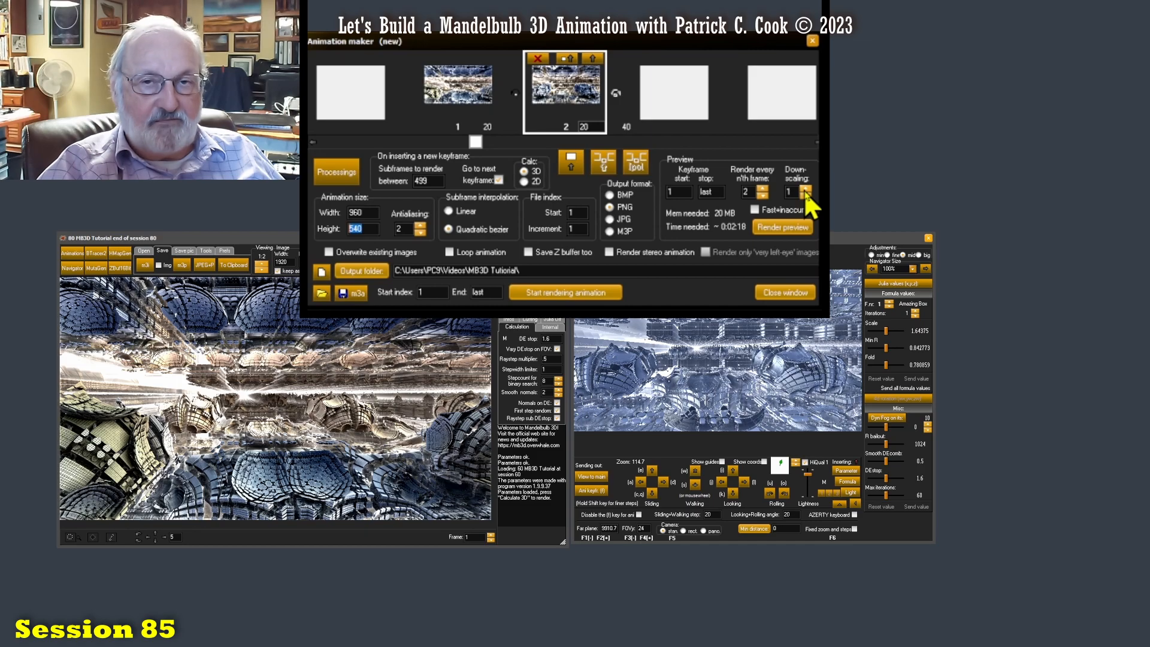
{"action": "mouse_move", "coordinate": [725, 226]}
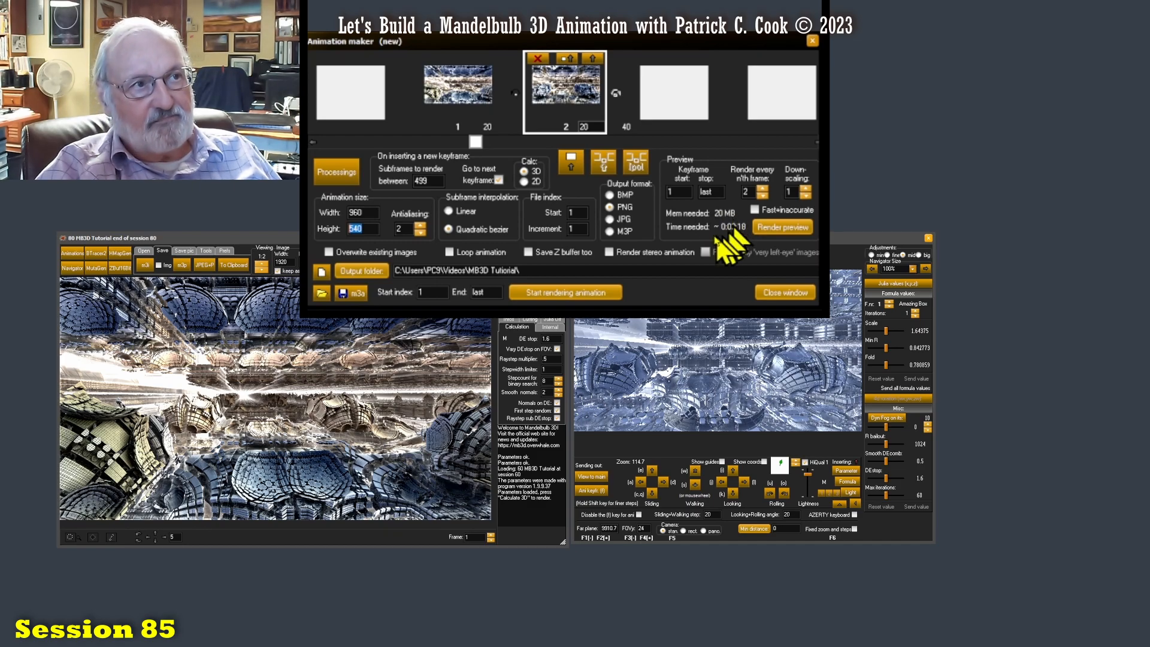
{"action": "mouse_move", "coordinate": [740, 242]}
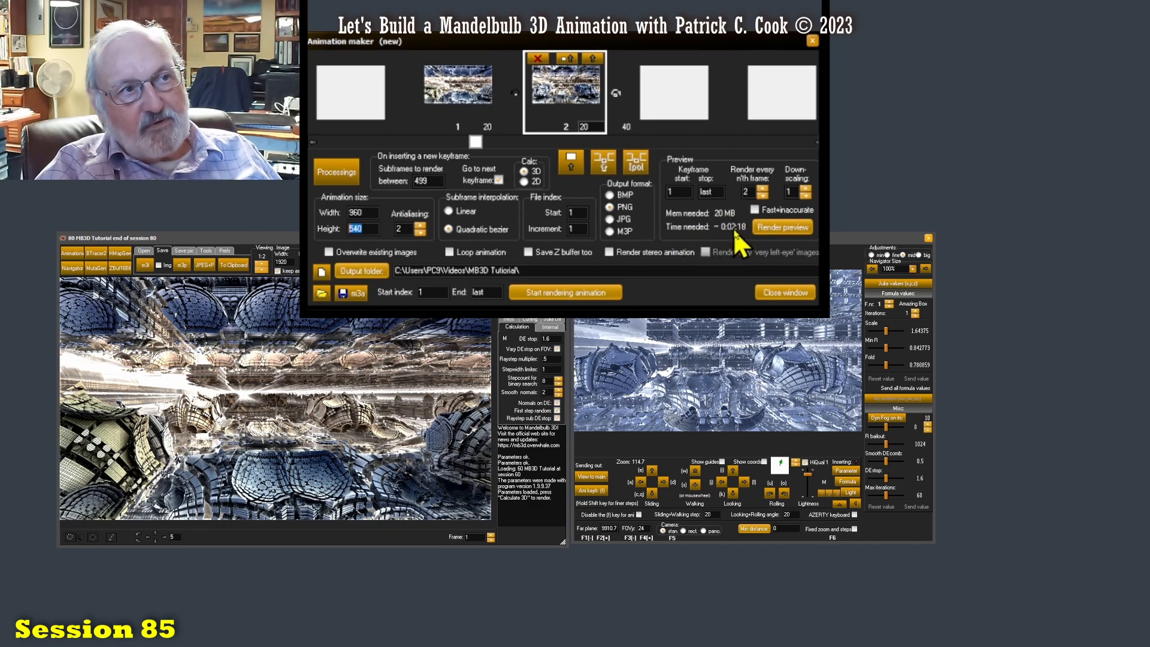
{"action": "mouse_move", "coordinate": [746, 248]}
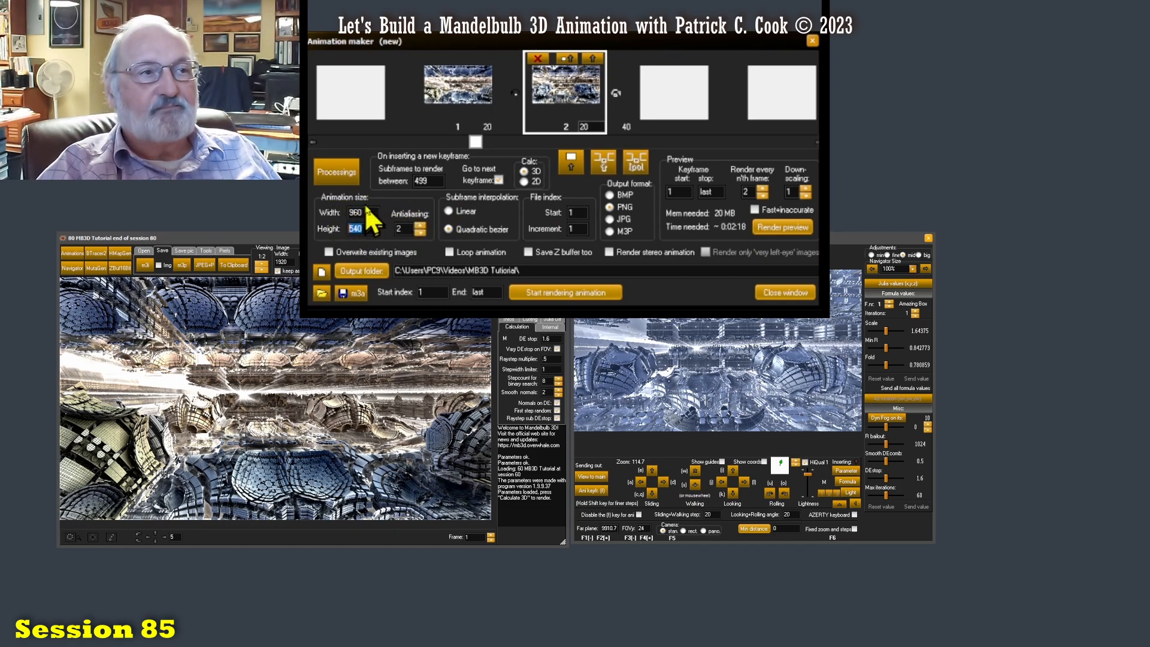
{"action": "mouse_move", "coordinate": [791, 209]}
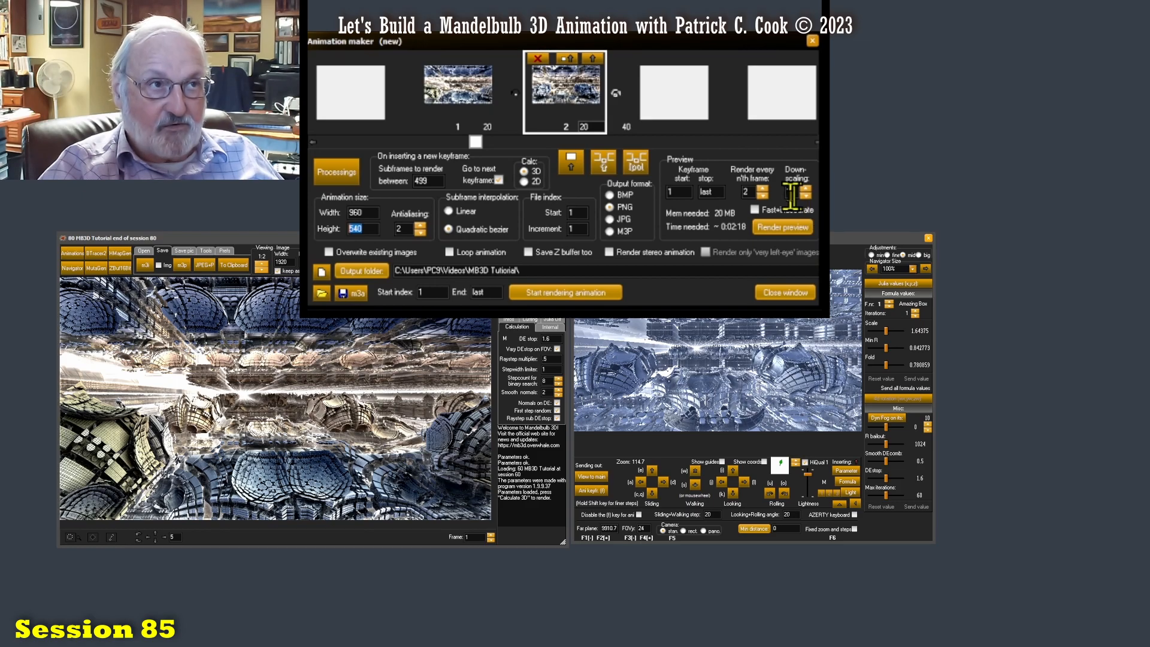
{"action": "left_click", "coordinate": [806, 196]}
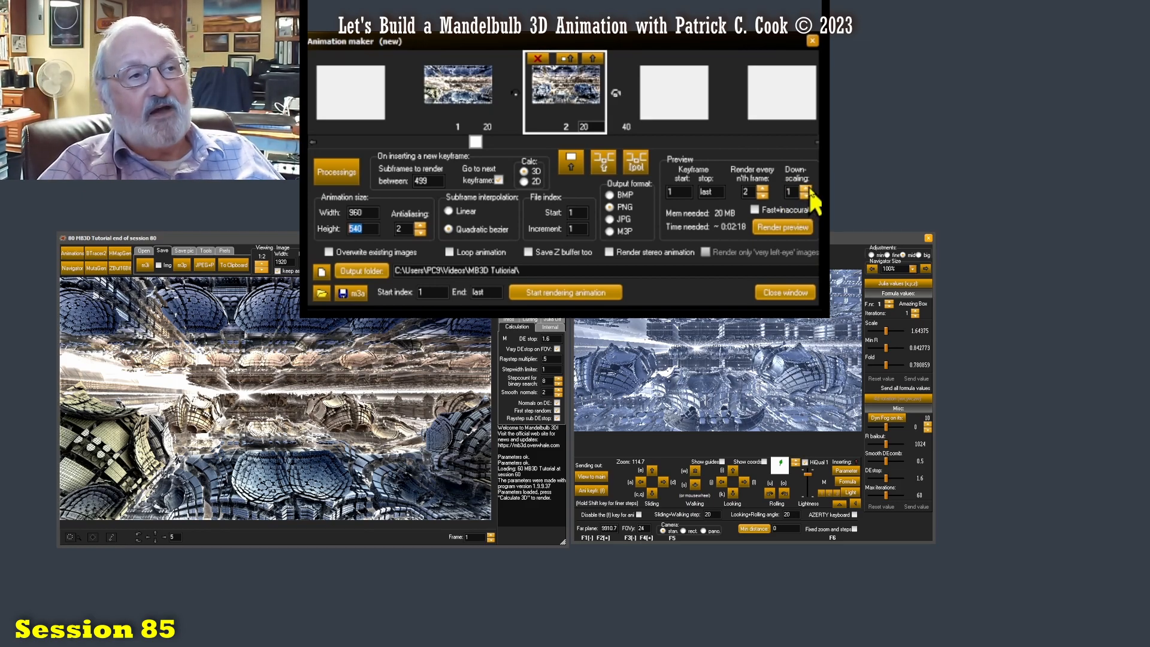
Step: Raise preview downscaling back to 3, cutting the estimate to about 14 seconds
{"action": "left_click", "coordinate": [805, 188]}
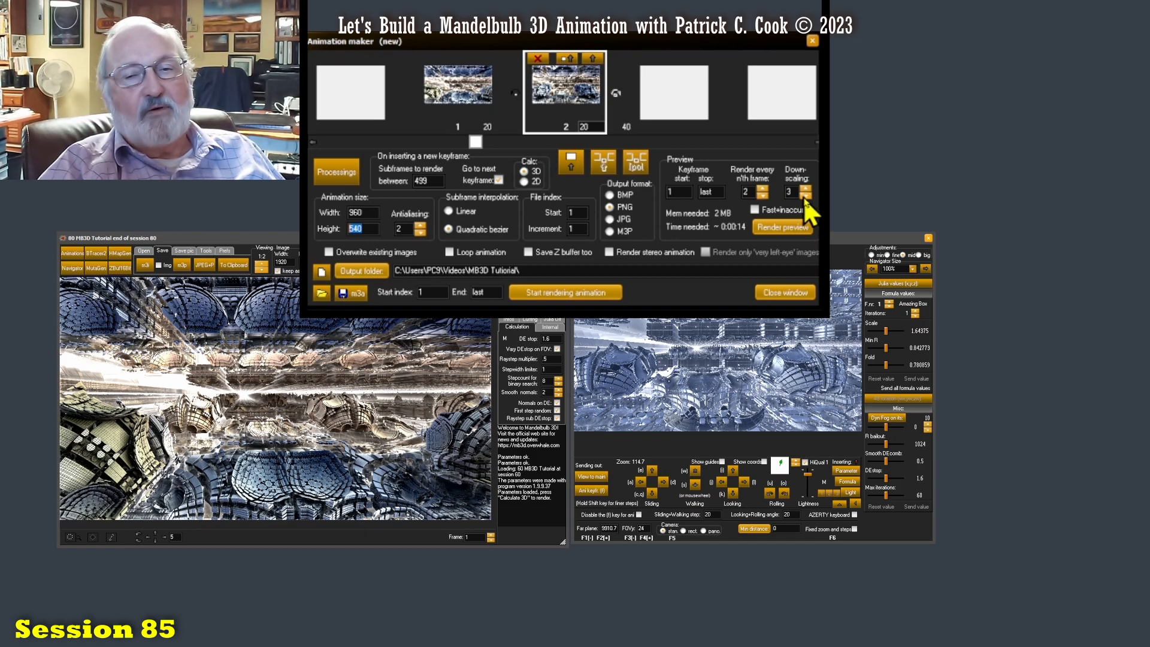
{"action": "mouse_move", "coordinate": [740, 253]}
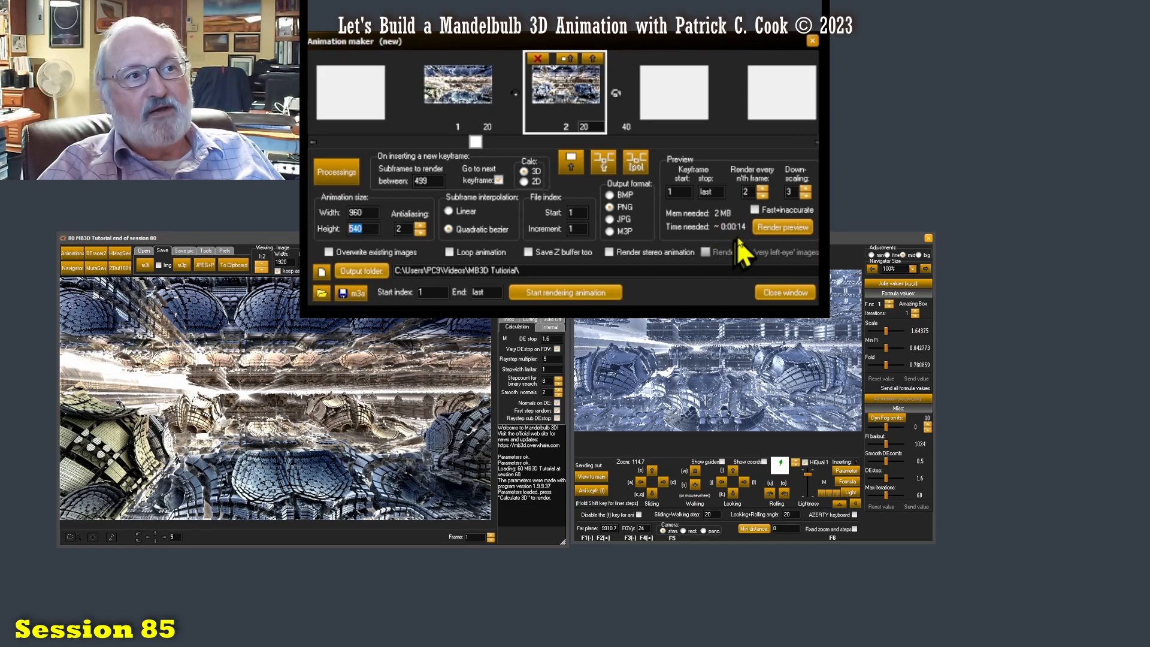
{"action": "mouse_move", "coordinate": [746, 246]}
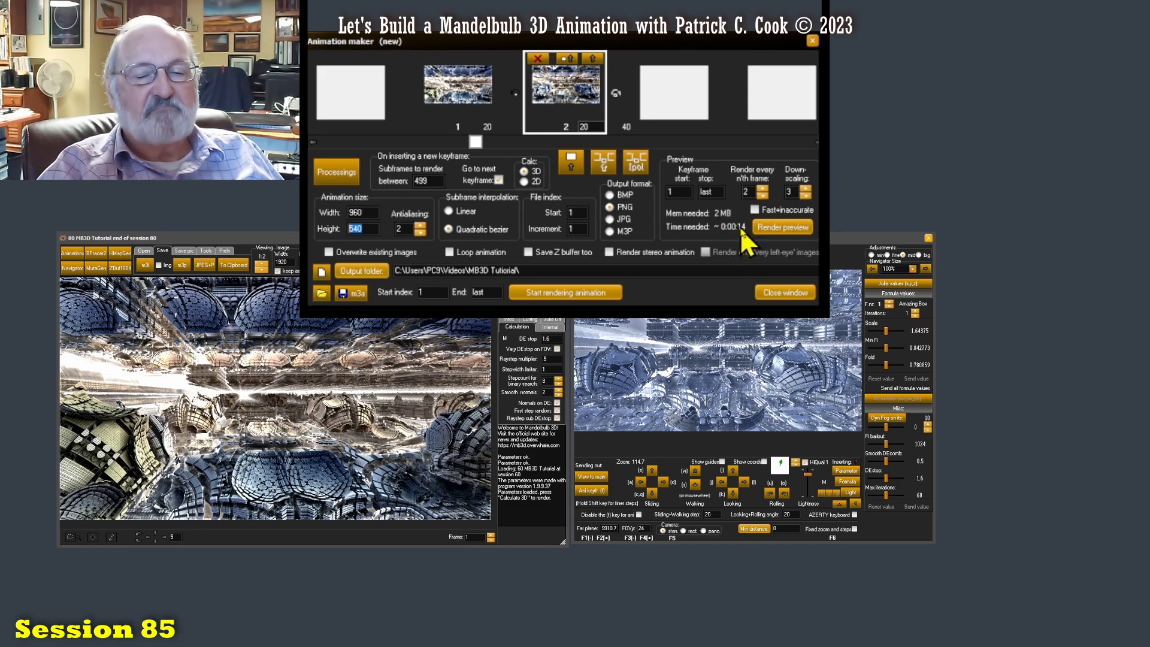
{"action": "mouse_move", "coordinate": [746, 238]}
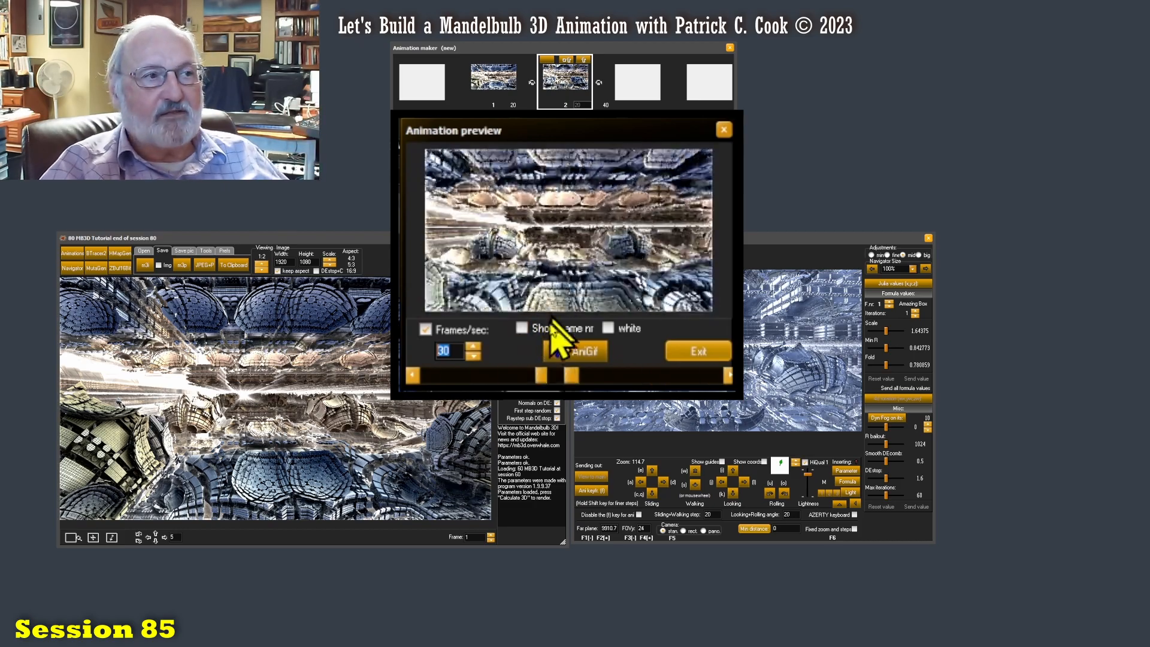
Step: Render the low-resolution animation preview between keyframes 1 and 2 and play it at 30 fps
{"action": "left_click", "coordinate": [576, 351]}
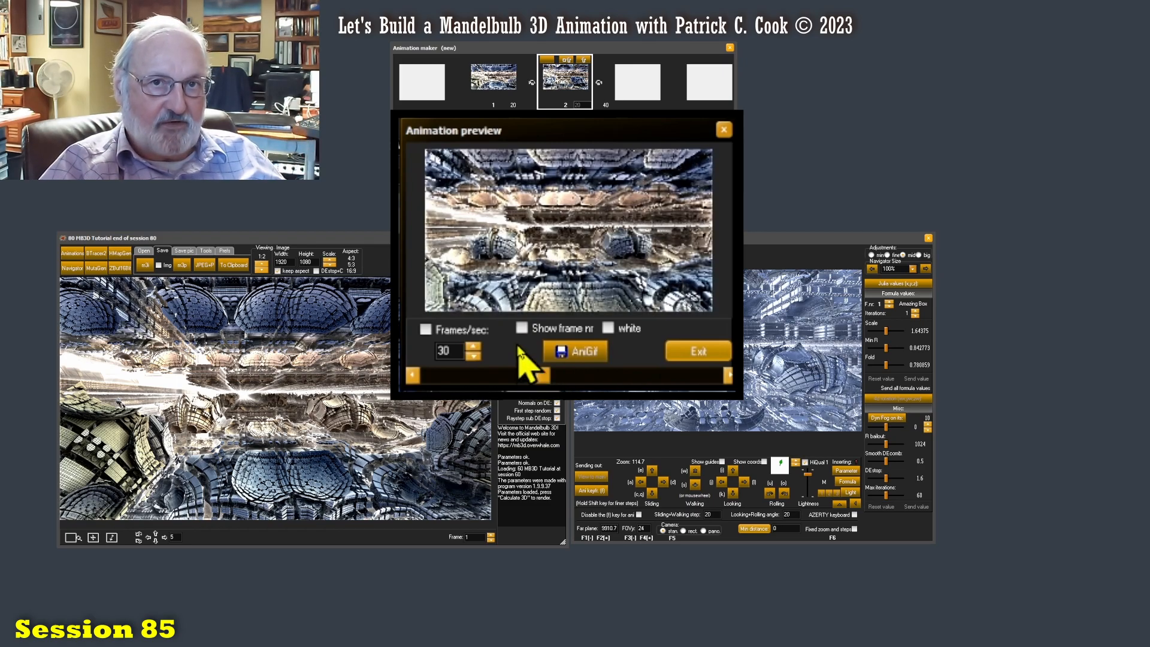
{"action": "mouse_move", "coordinate": [518, 370]}
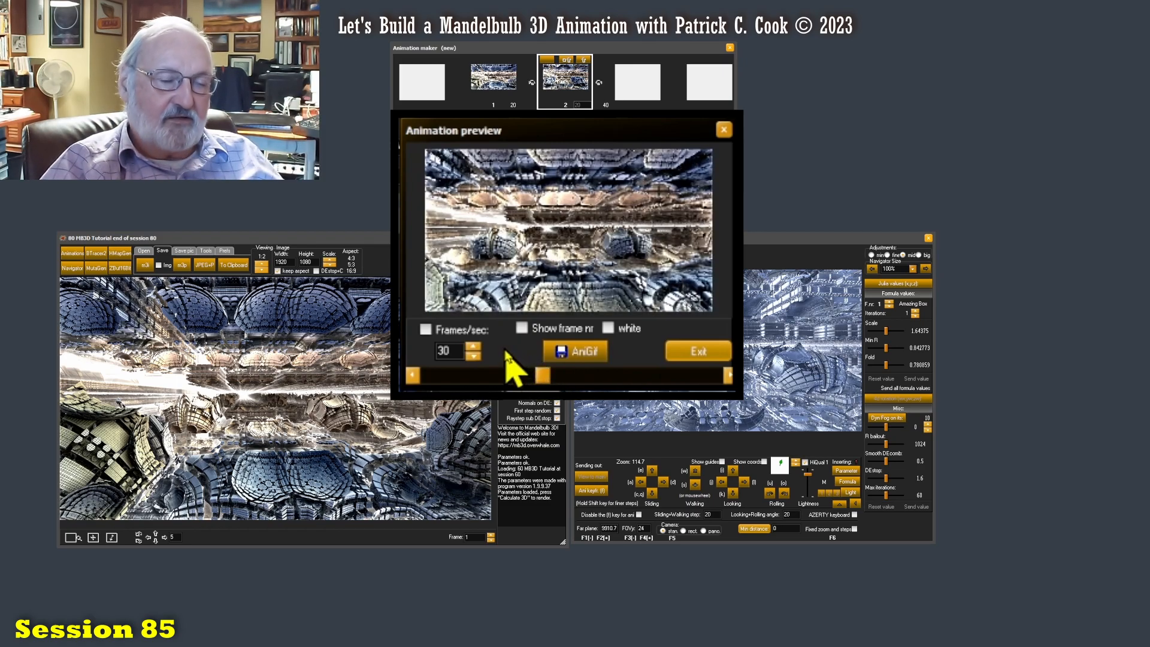
{"action": "mouse_move", "coordinate": [594, 377]}
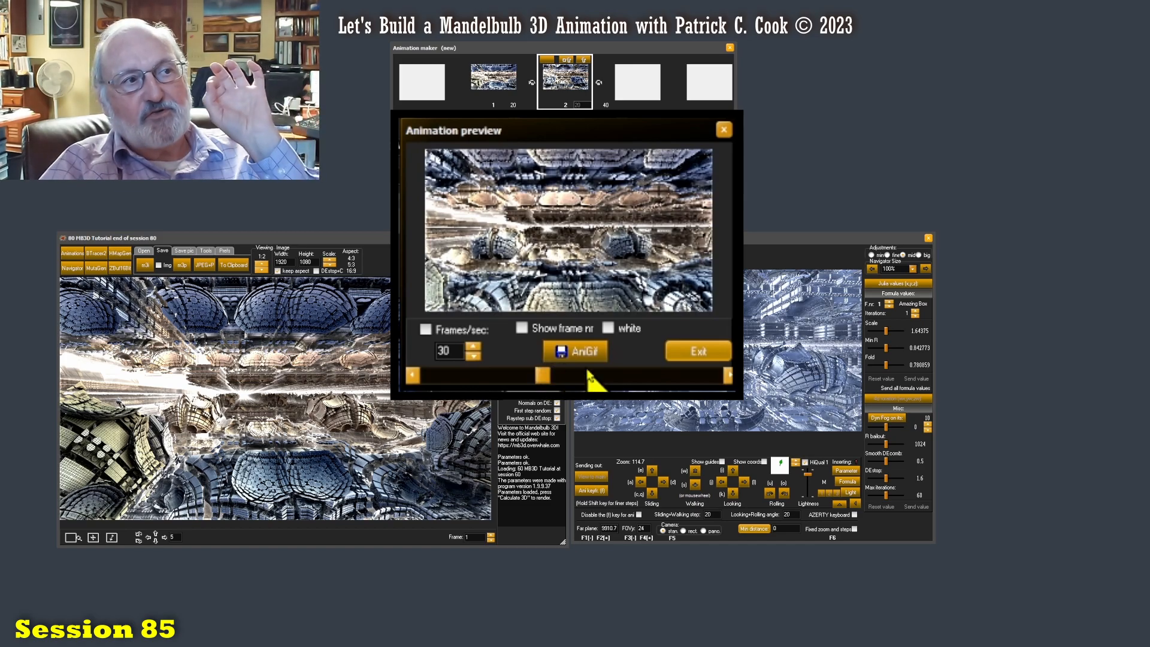
{"action": "mouse_move", "coordinate": [594, 384]}
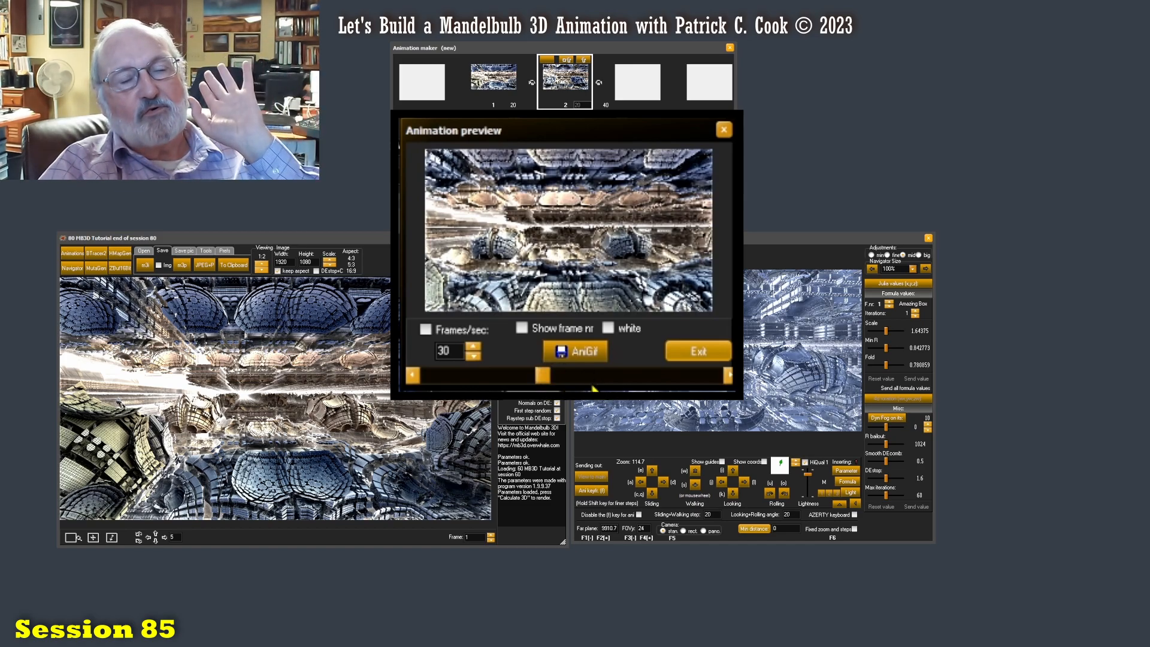